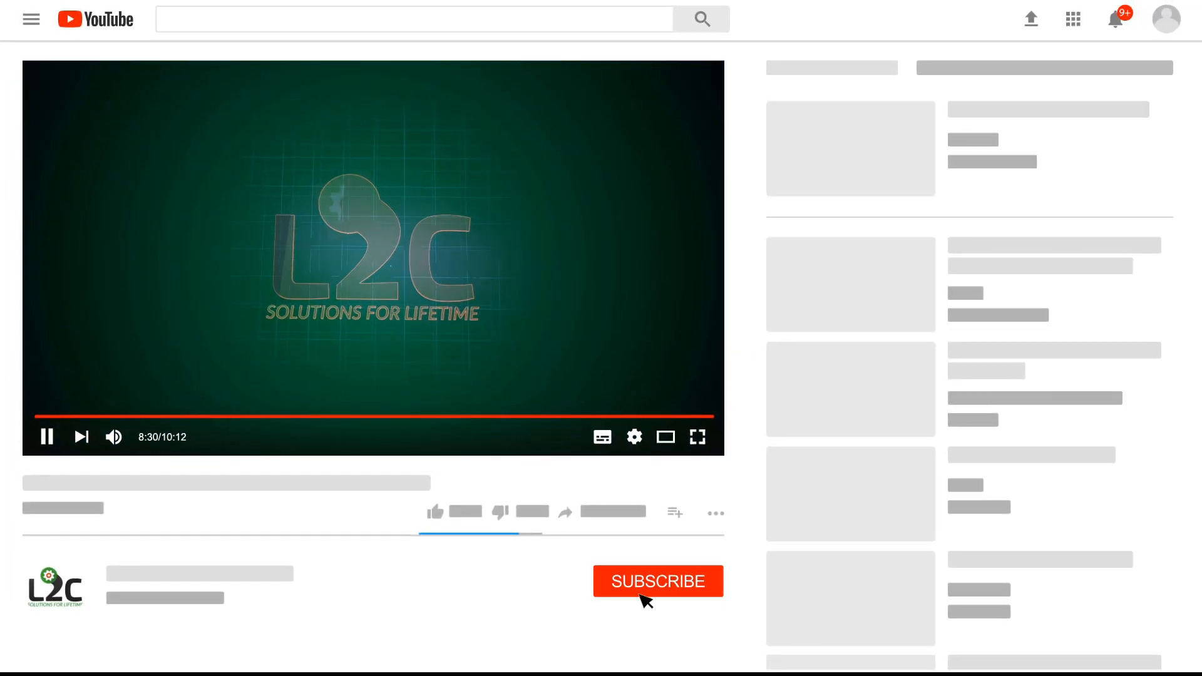
Get past the YouTube intro so the opencv repository's top-level GitHub listing shows
click(658, 579)
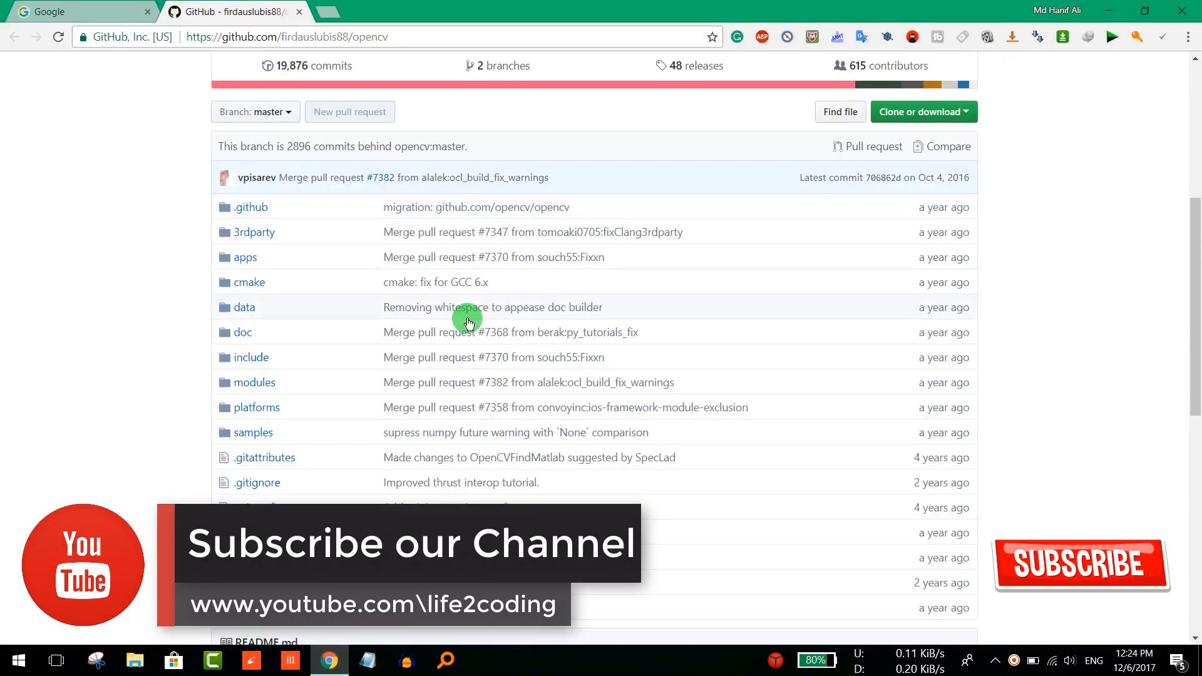
Open the repository's samples folder in a new tab and go into its android folder
scroll(up, 3)
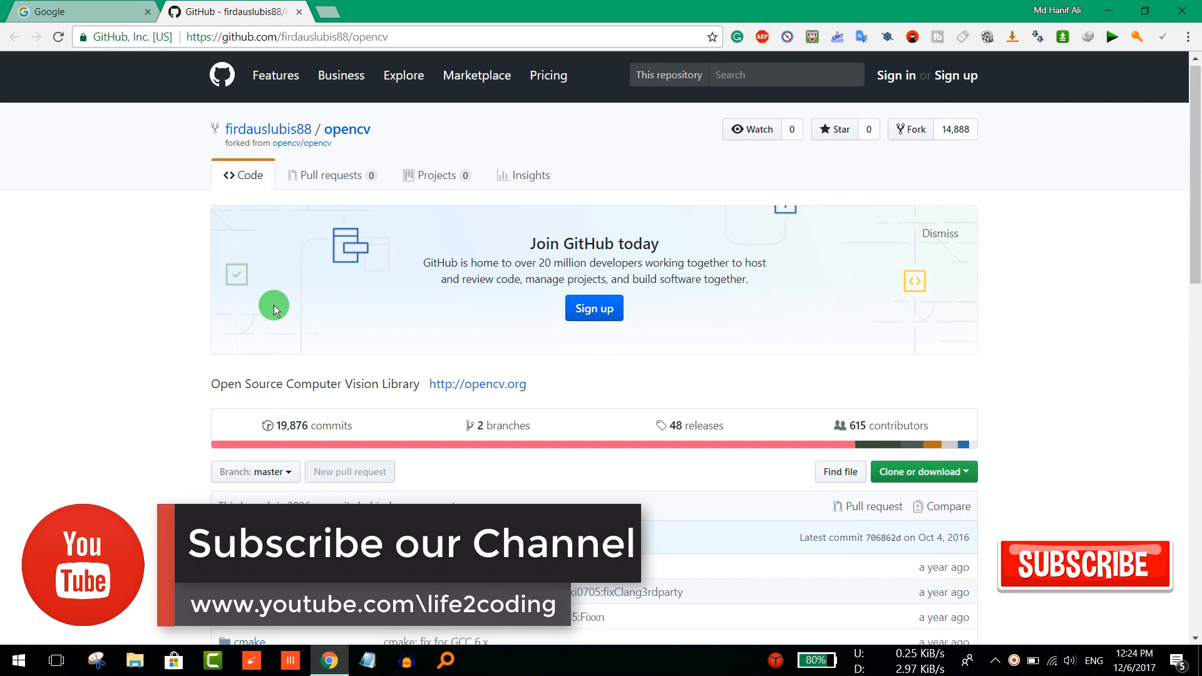
right_click(242, 437)
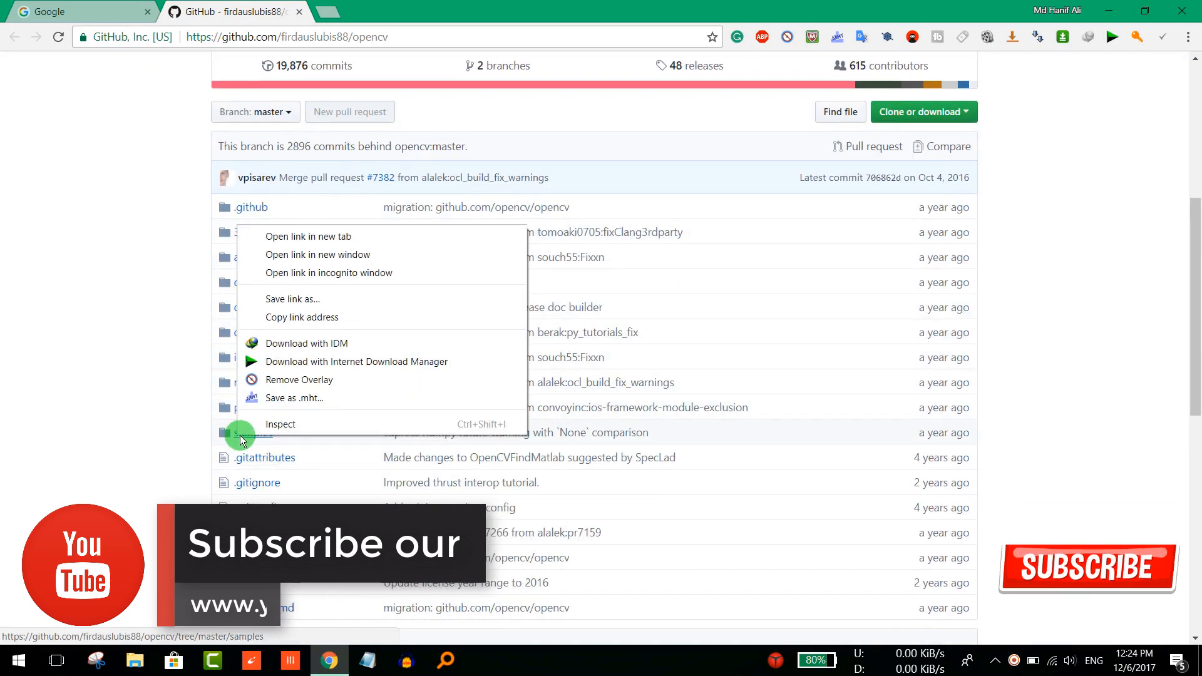
click(308, 236)
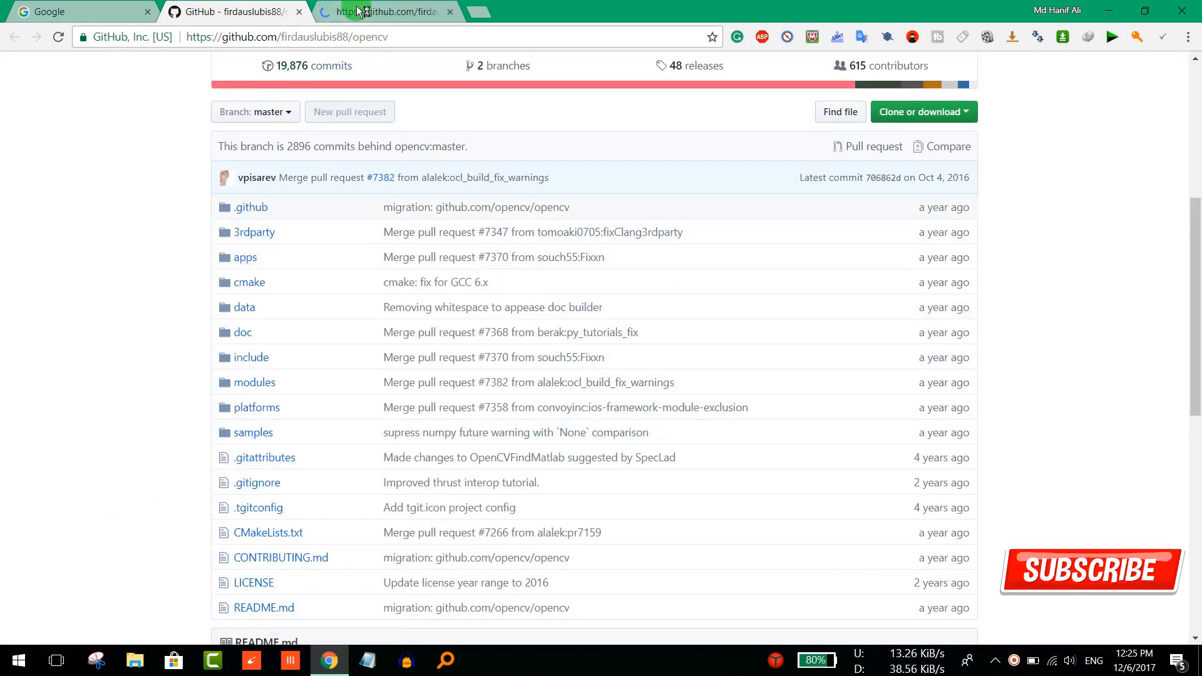
click(253, 432)
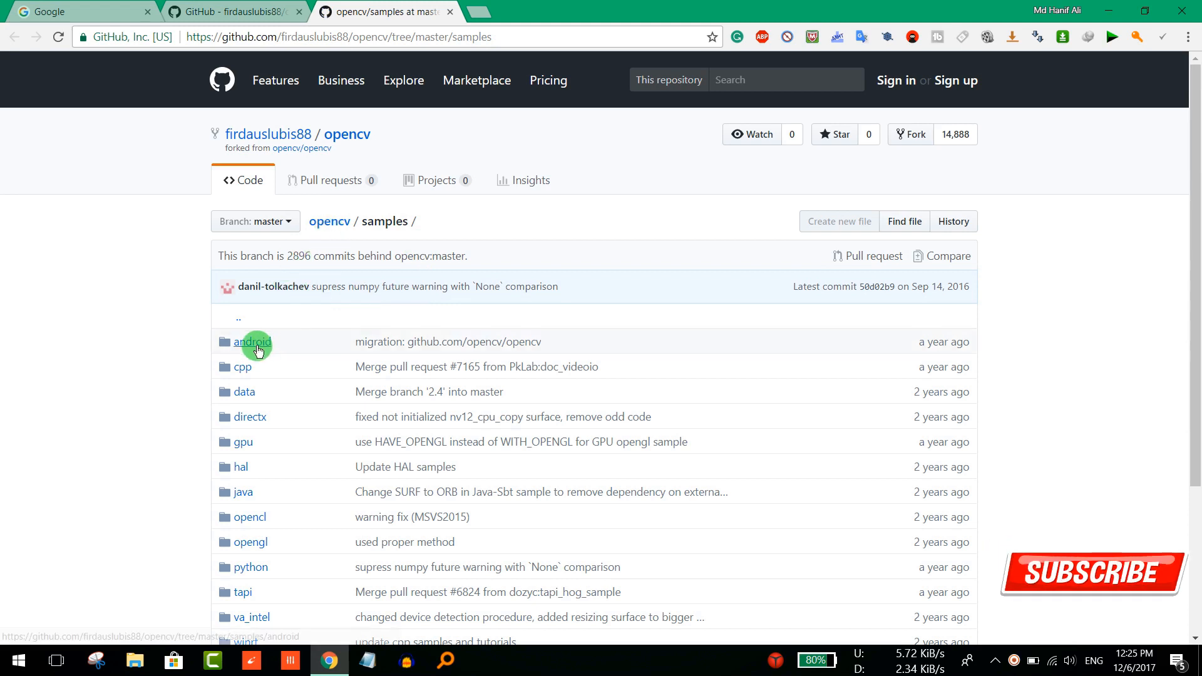
click(251, 341)
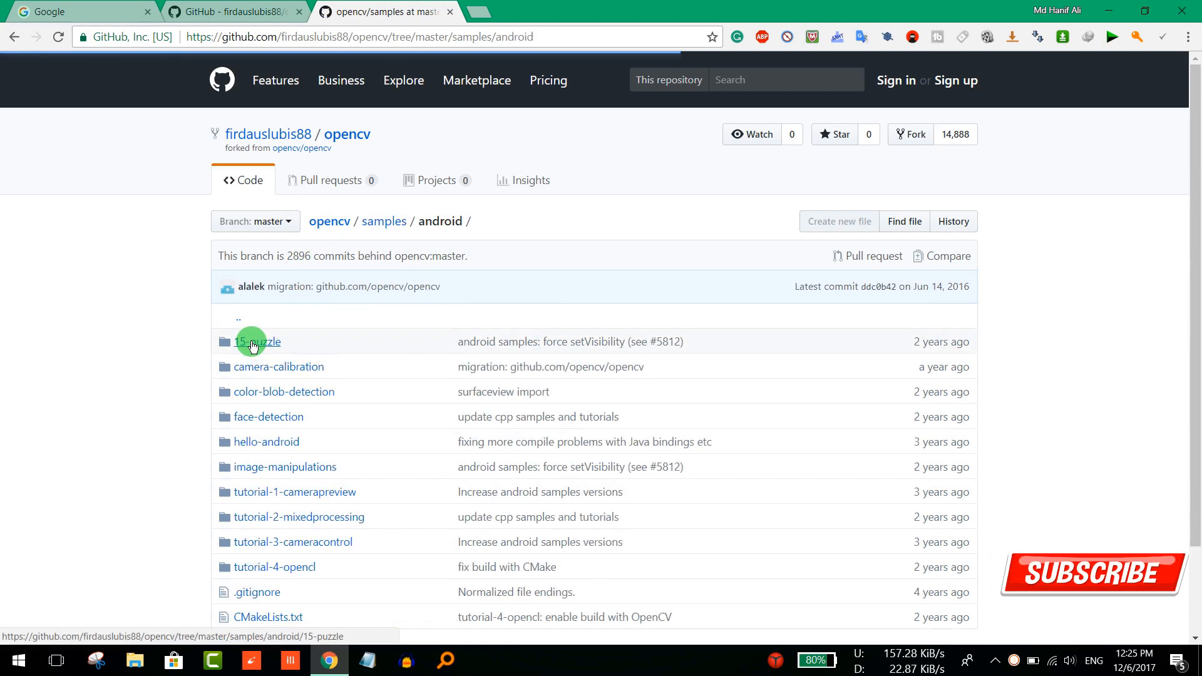
mouse_move(351, 237)
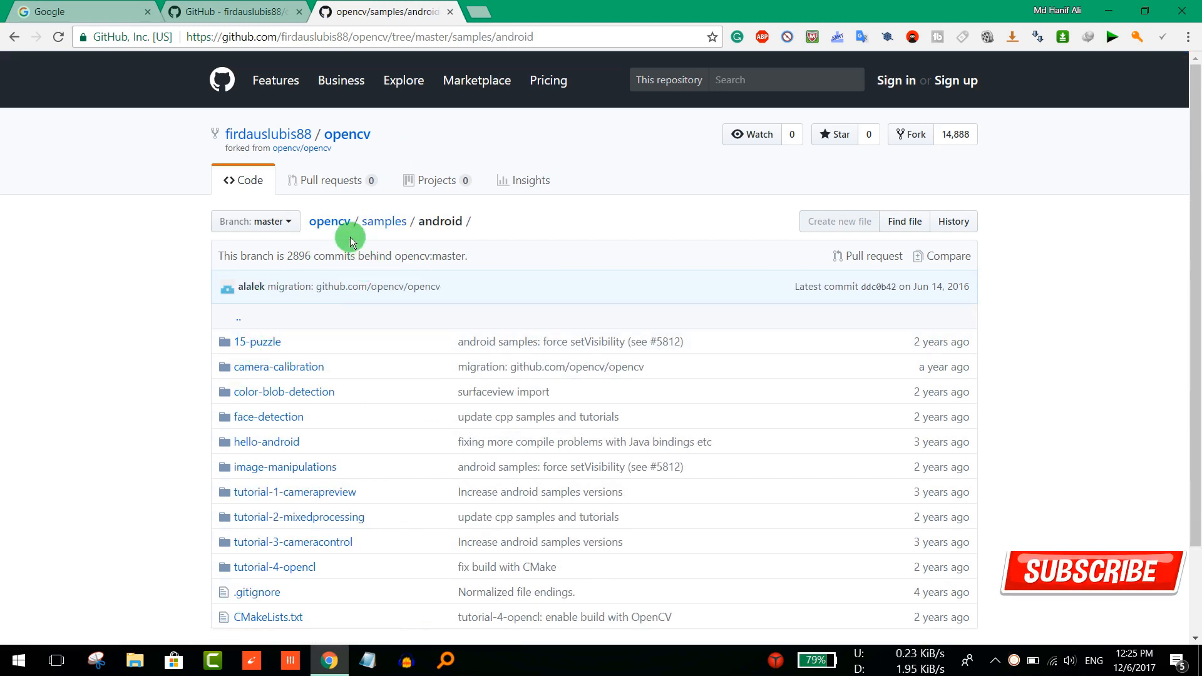
mouse_move(385, 274)
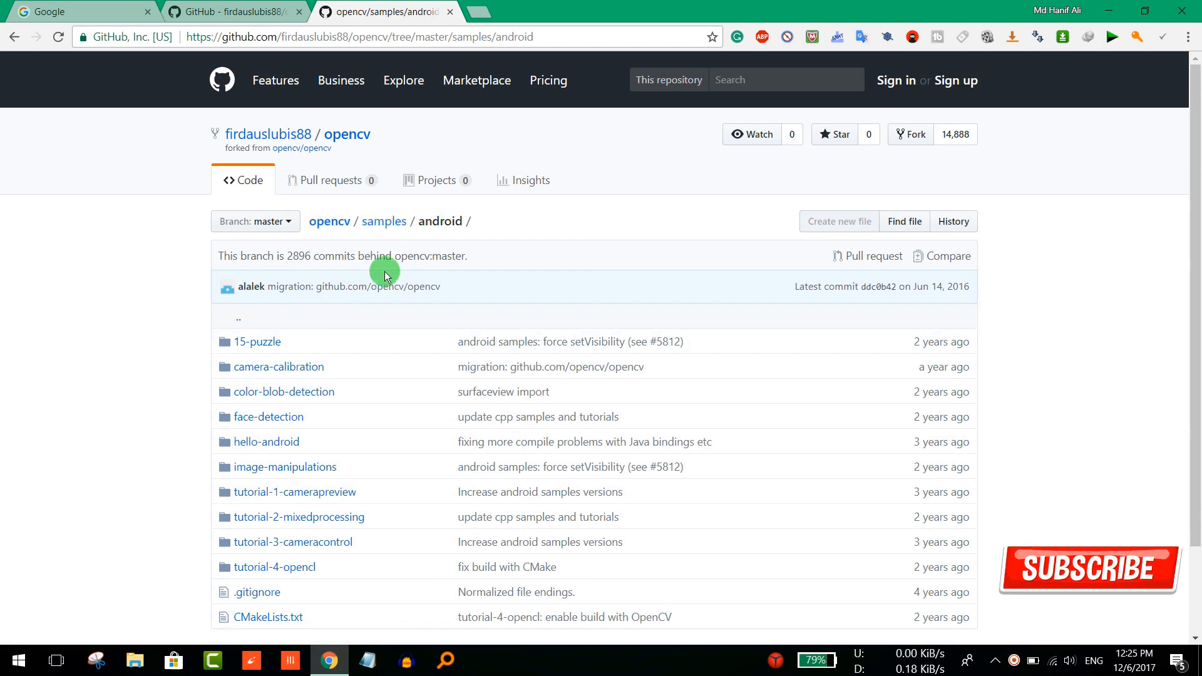
Scroll through the android sample projects listing to review its contents
scroll(down, 3)
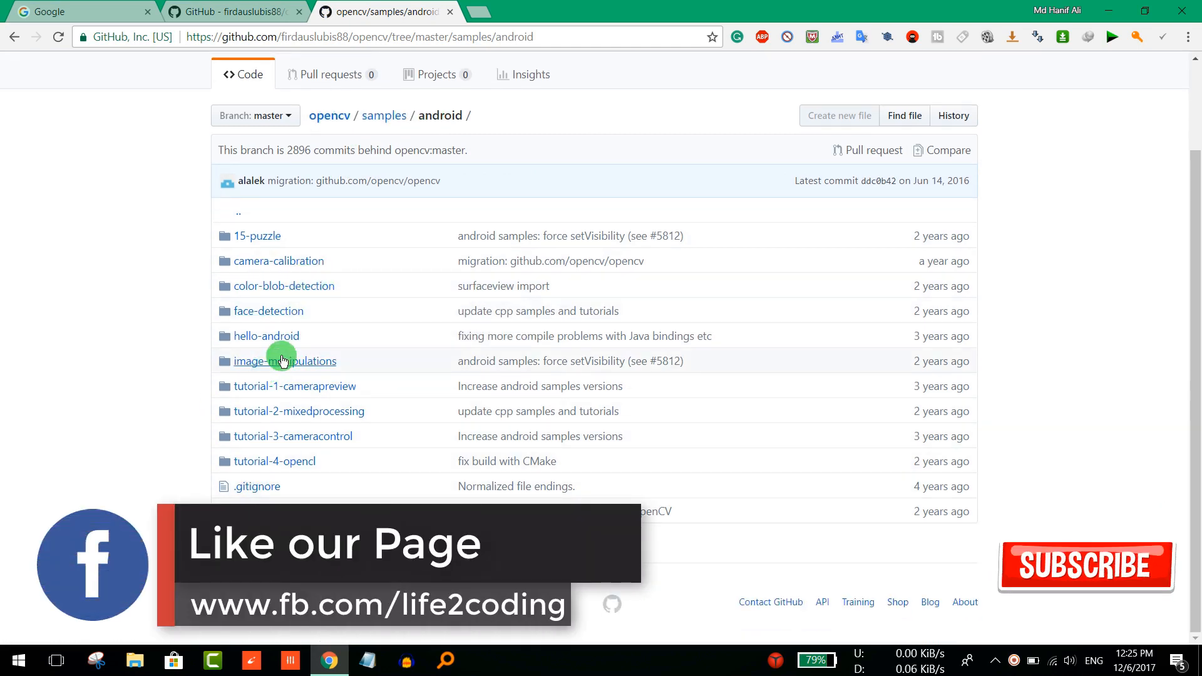
scroll(up, 3)
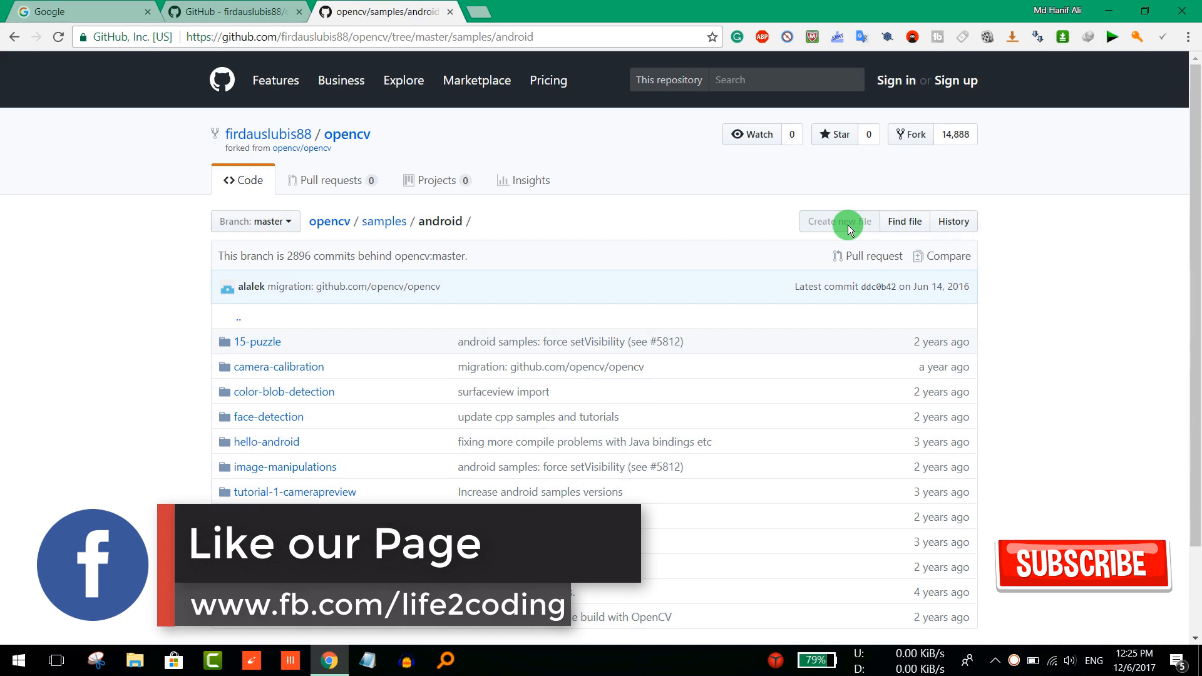
mouse_move(982, 230)
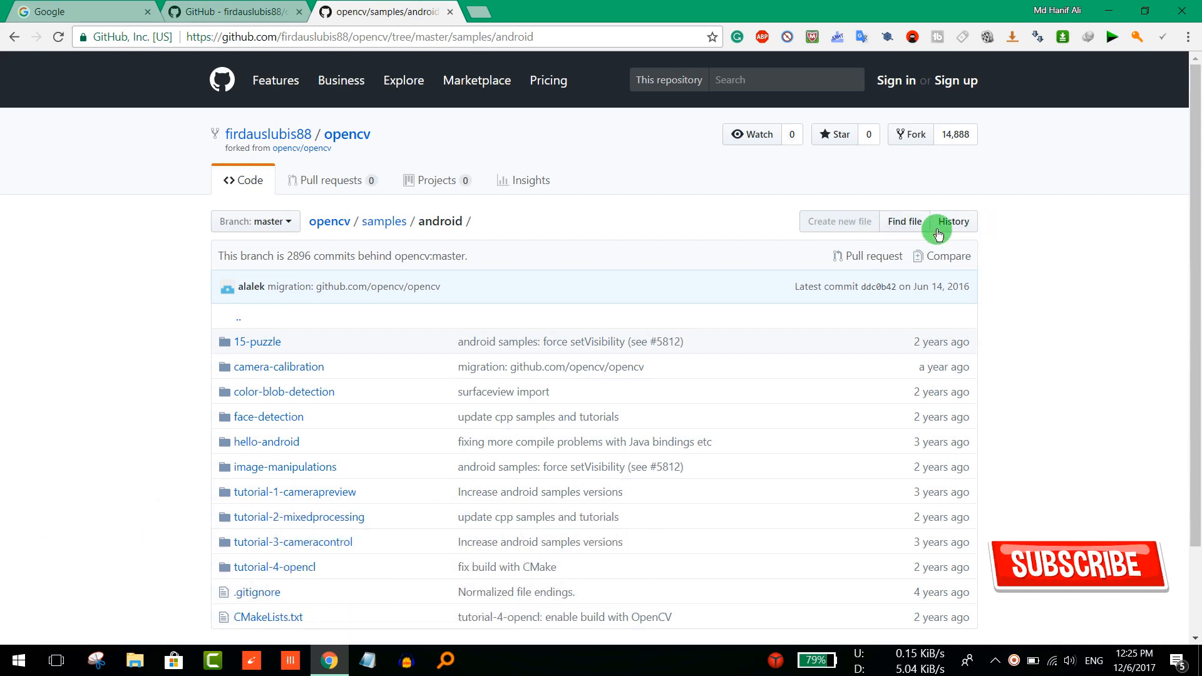
mouse_move(223, 11)
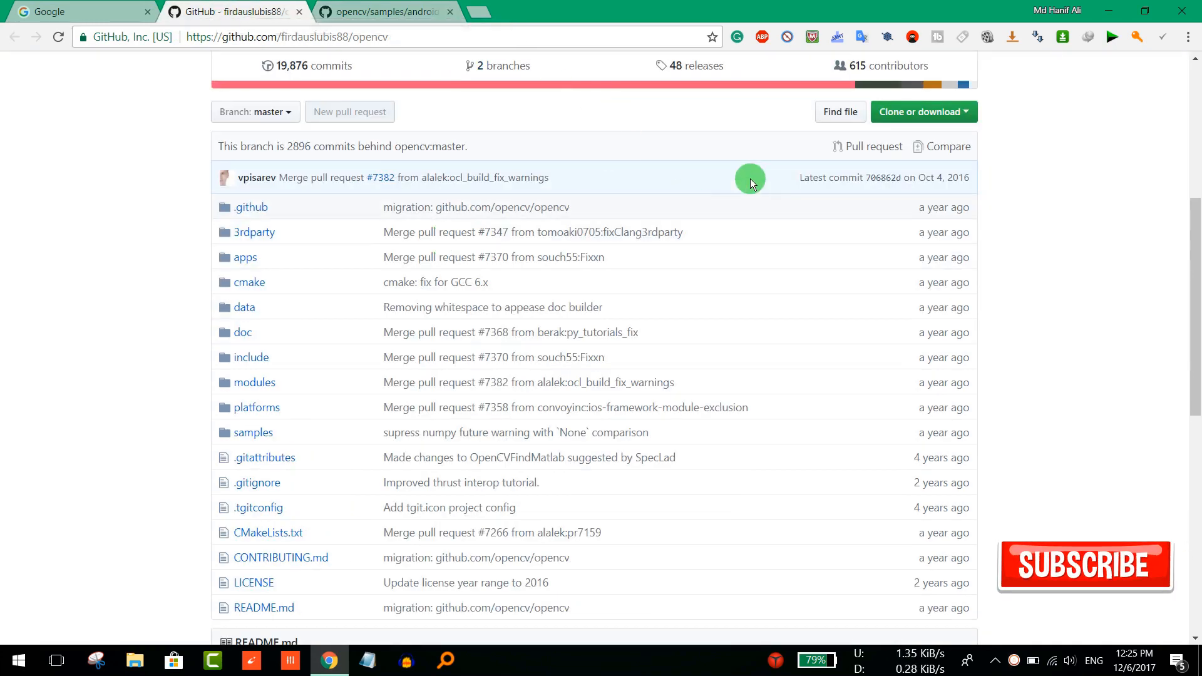
scroll(up, 3)
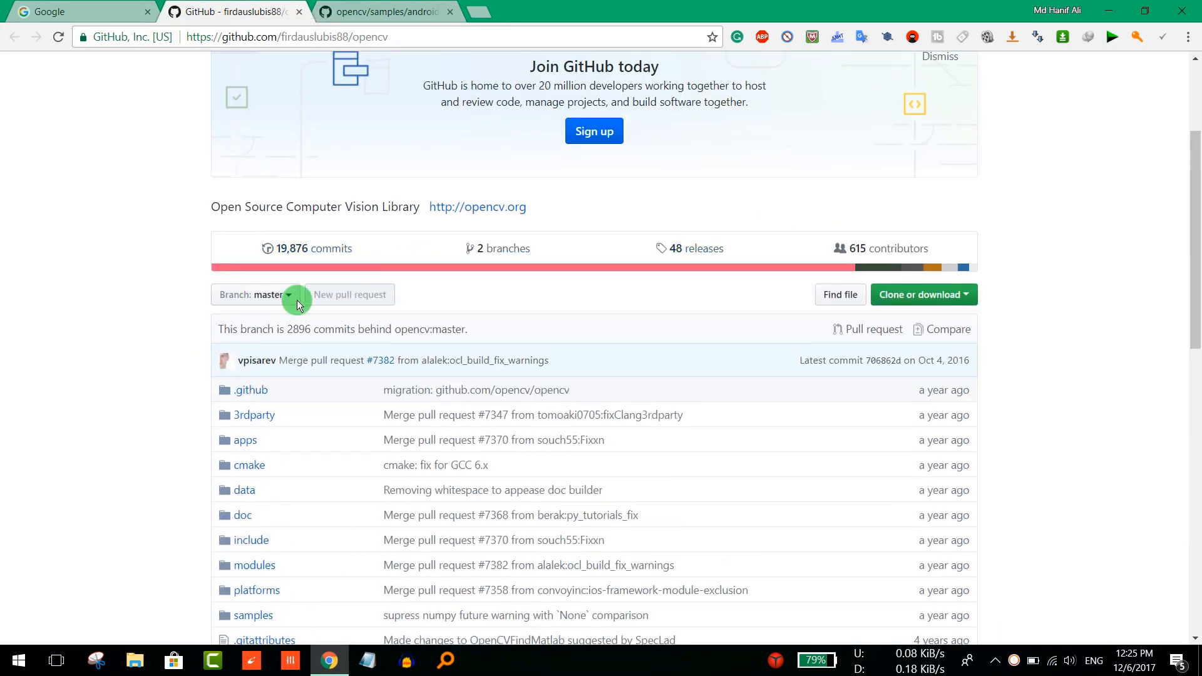
scroll(down, 3)
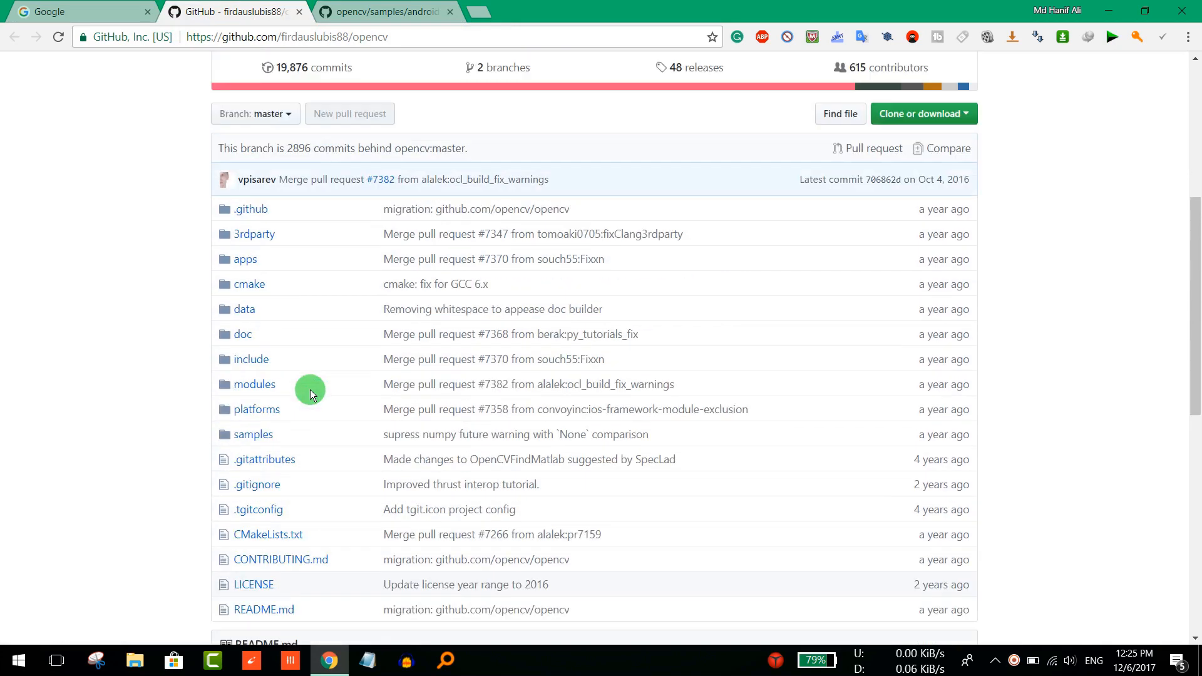
scroll(up, 3)
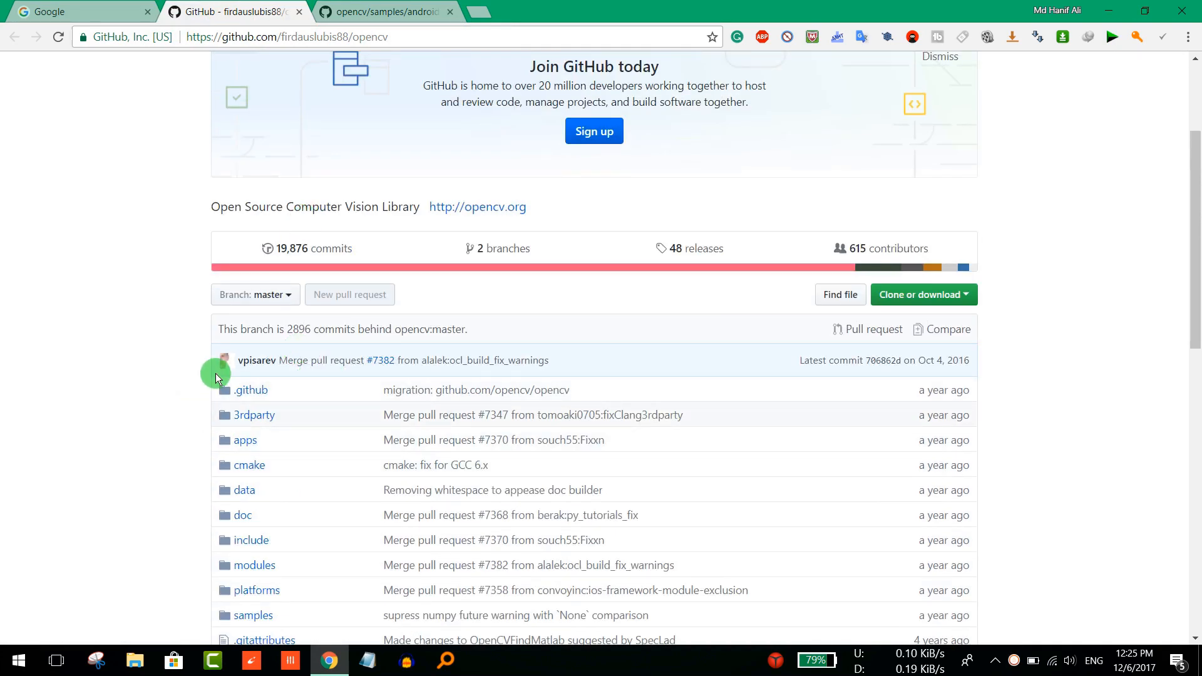
scroll(down, 3)
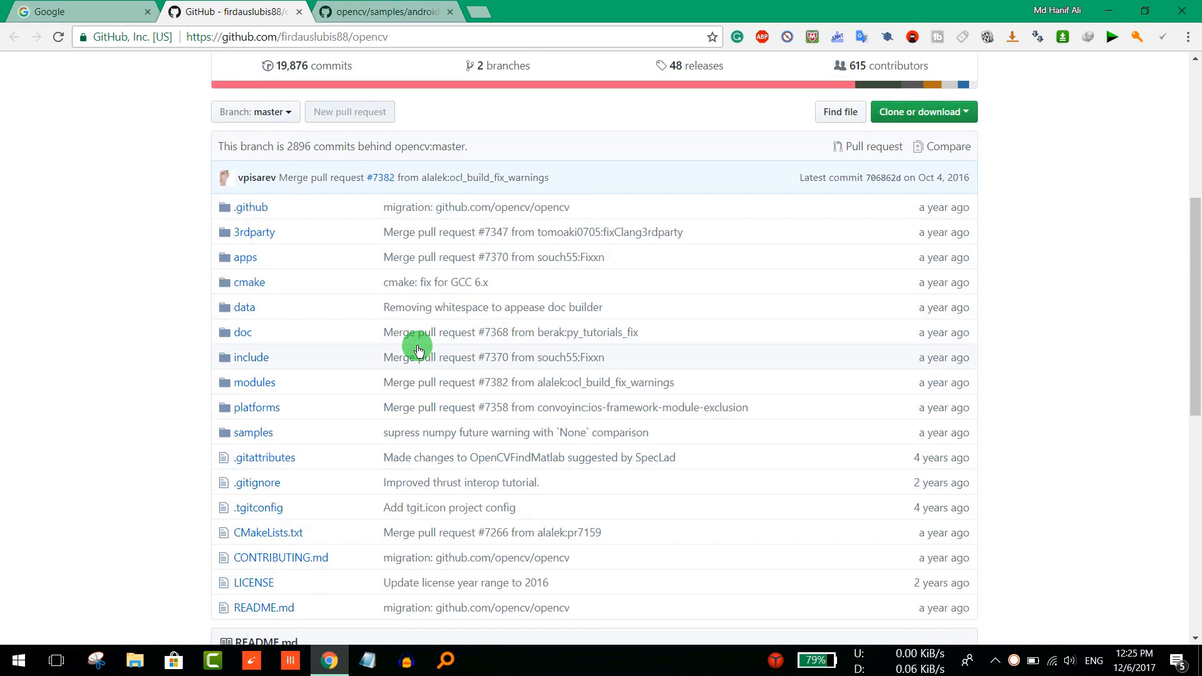
scroll(up, 3)
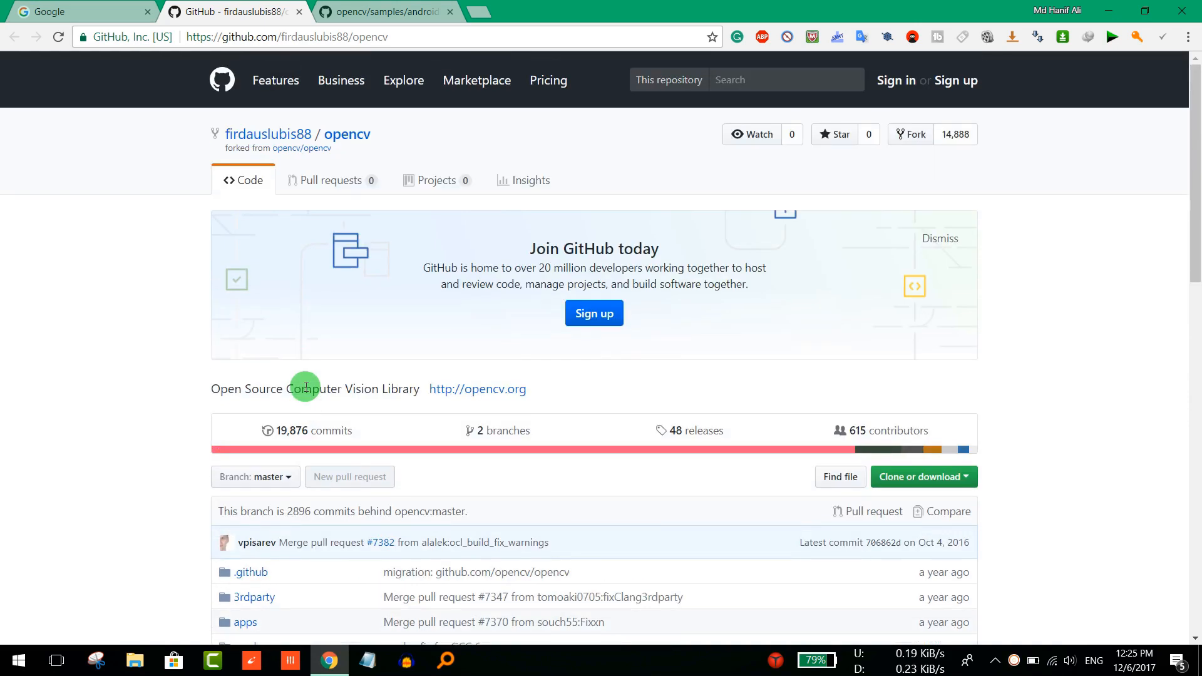
scroll(down, 3)
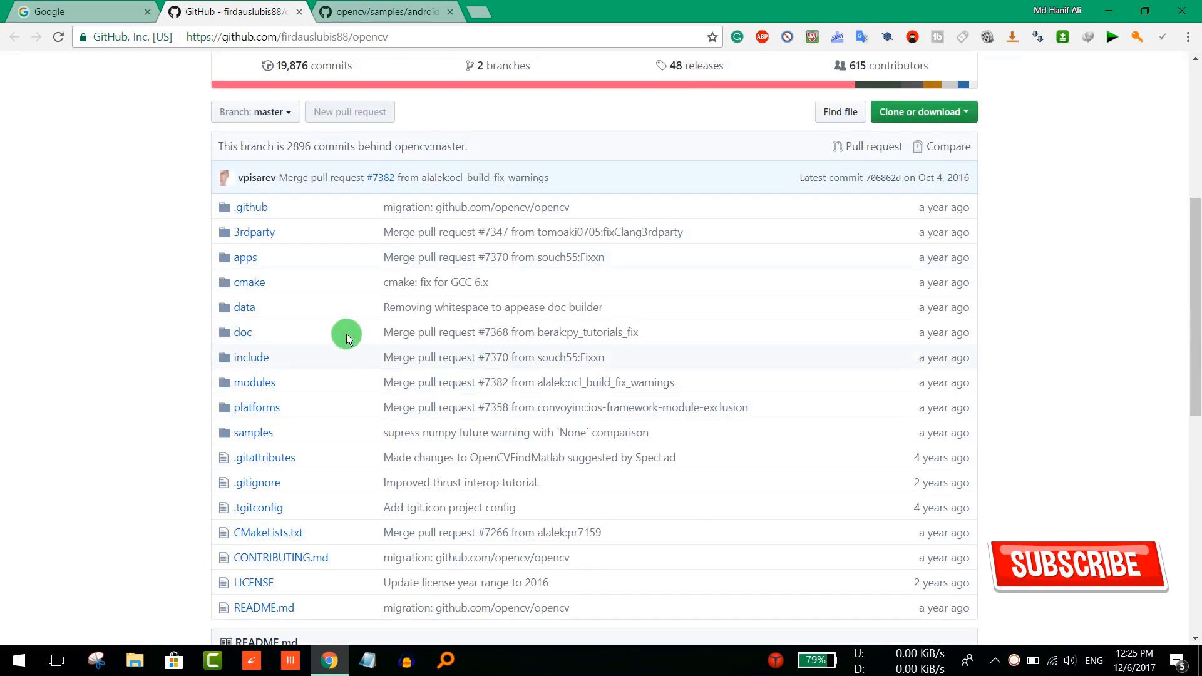
mouse_move(268, 382)
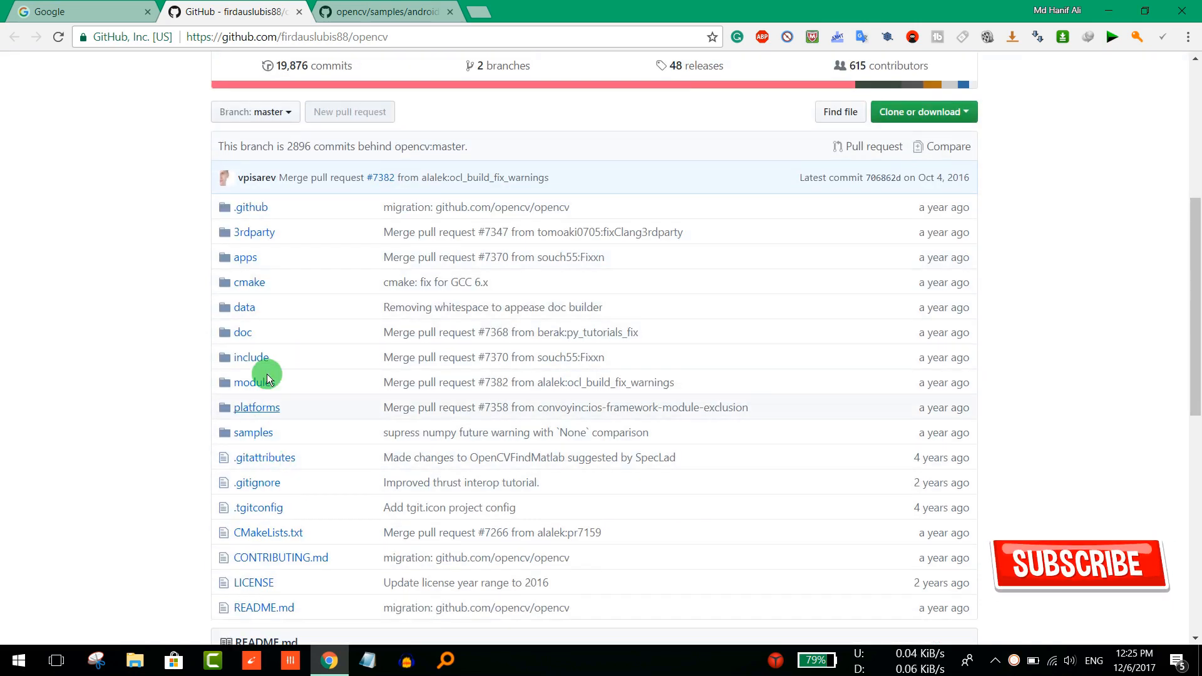
mouse_move(244, 307)
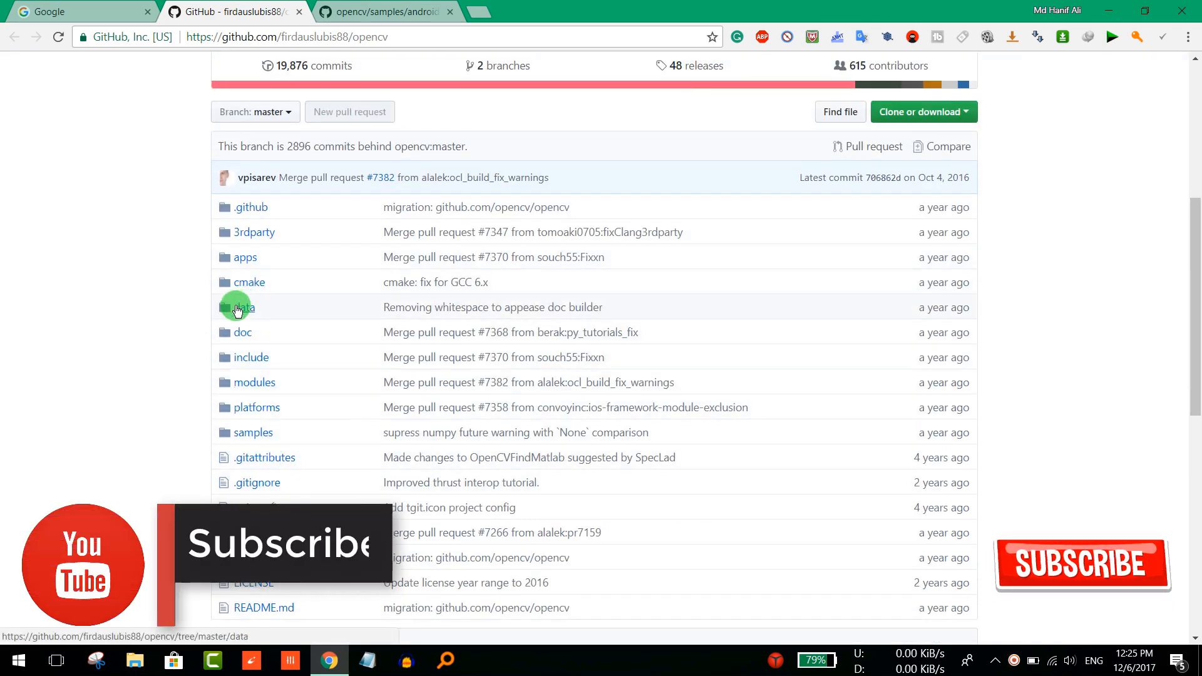
mouse_move(255, 432)
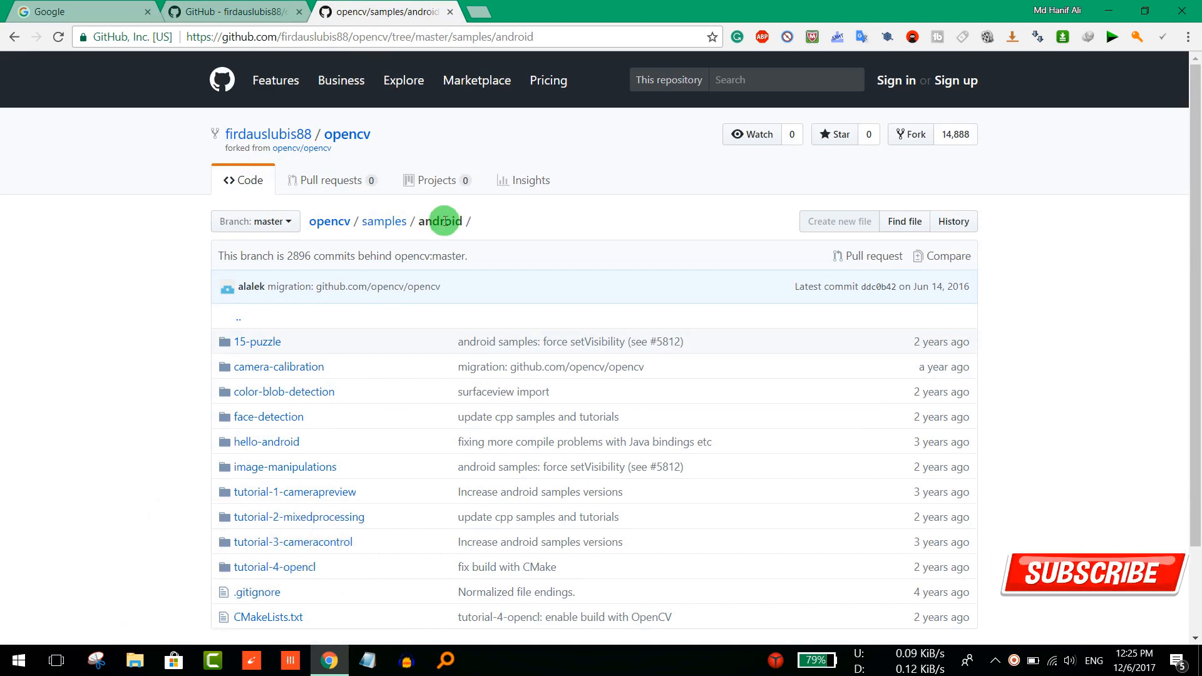
Google 'tortoise svn' and reach the TortoiseSVN downloads page showing version 1.9.7
click(84, 11)
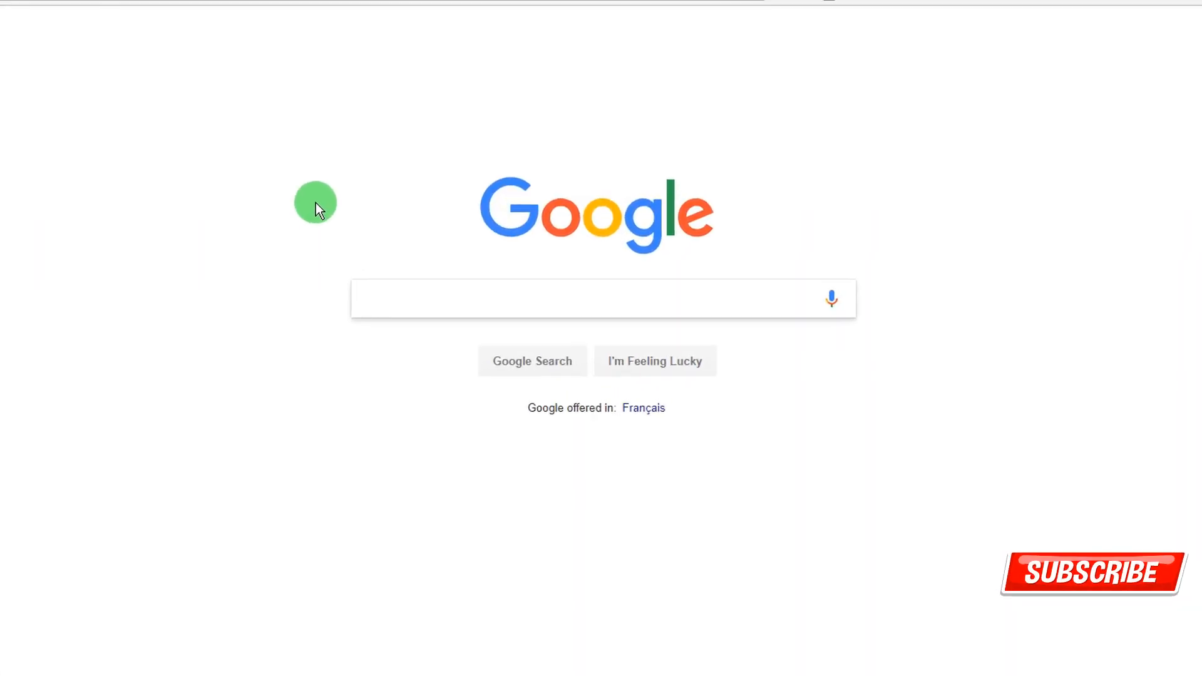
text(tor)
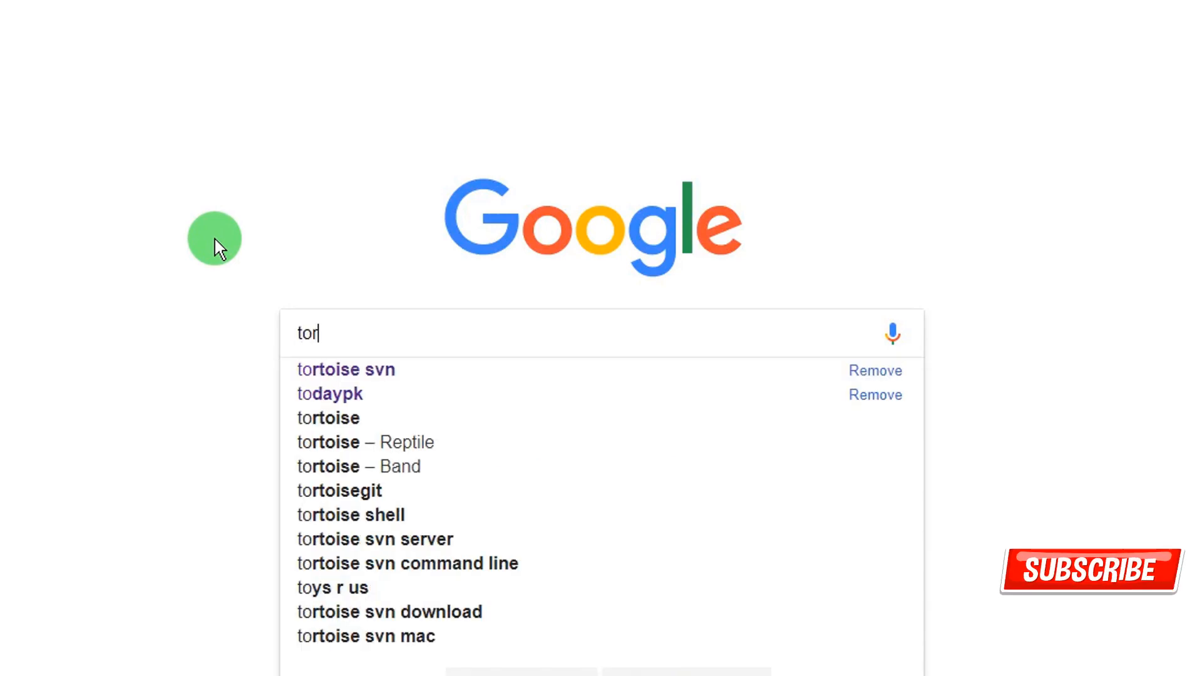
click(346, 369)
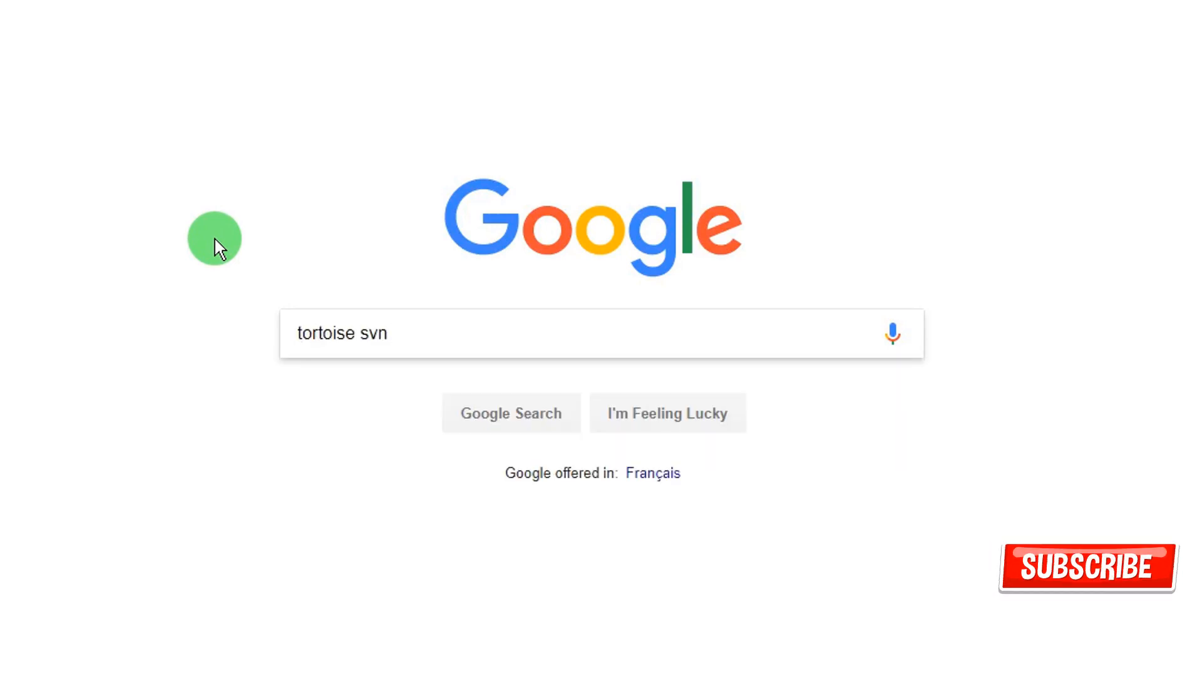
click(511, 412)
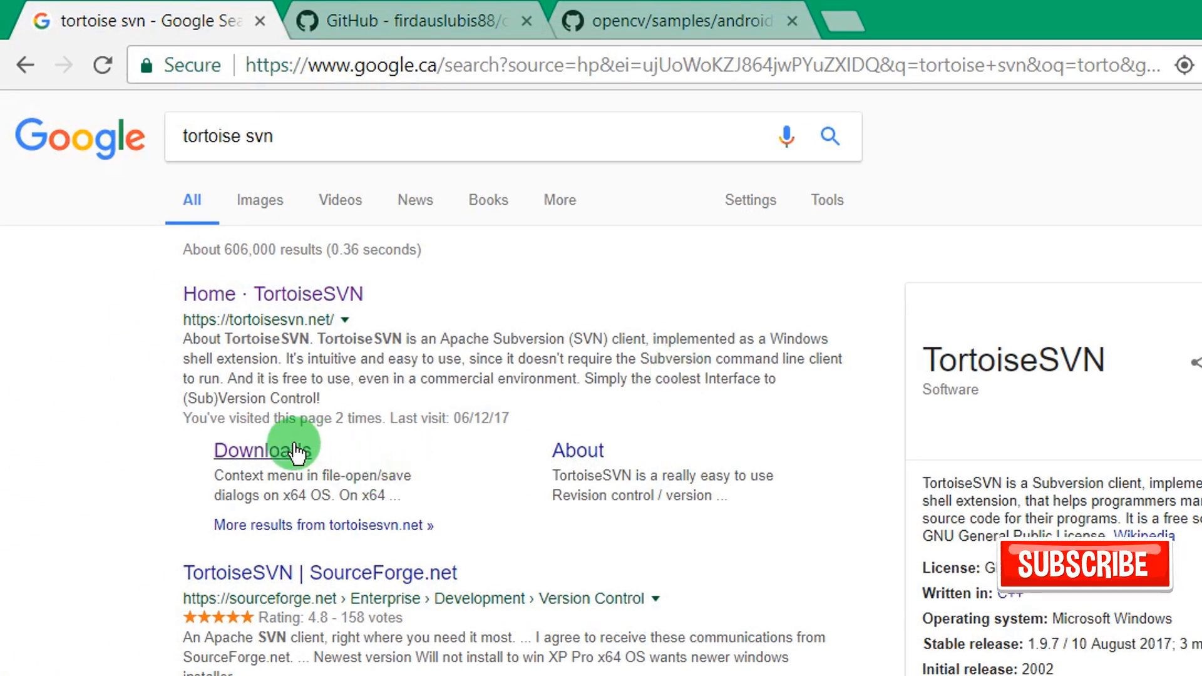
click(252, 449)
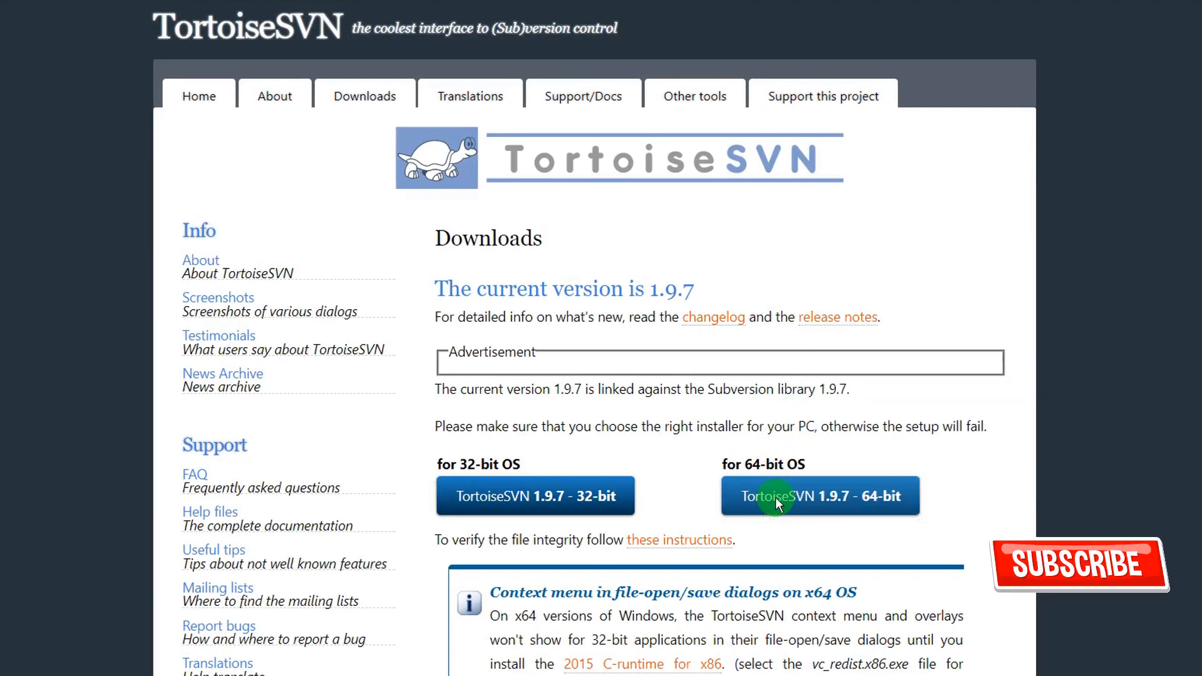
Download the TortoiseSVN 1.9.7 64-bit installer via IDM and show it in Downloads\Programs
click(819, 496)
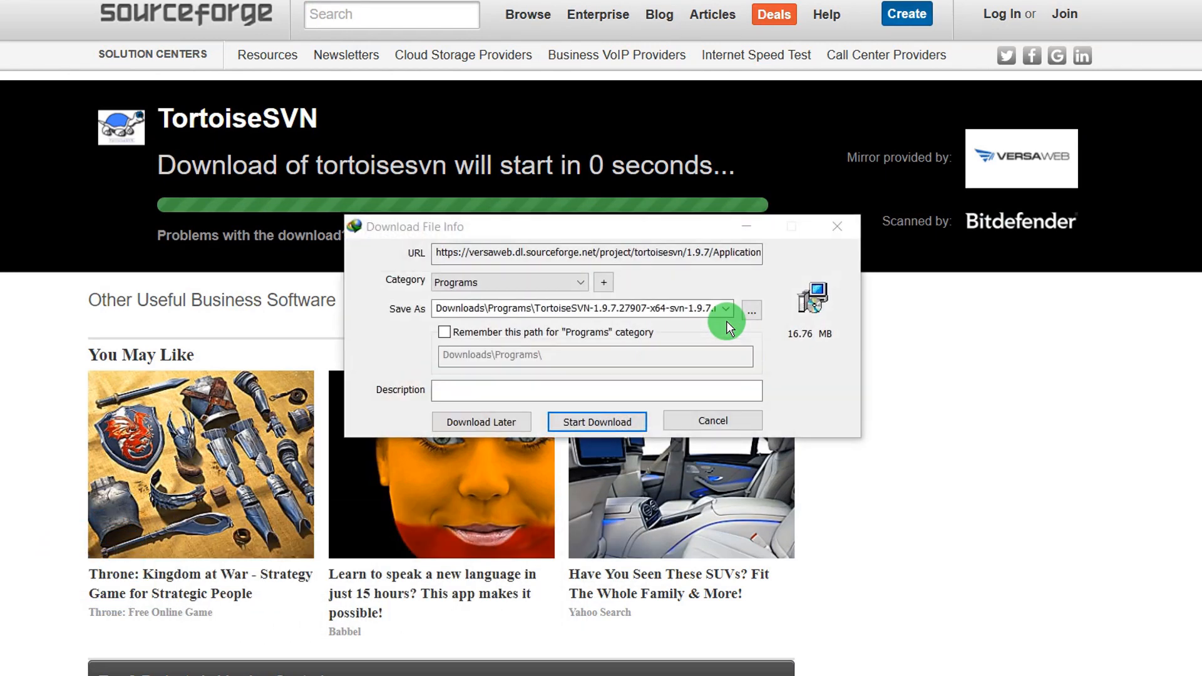
click(596, 422)
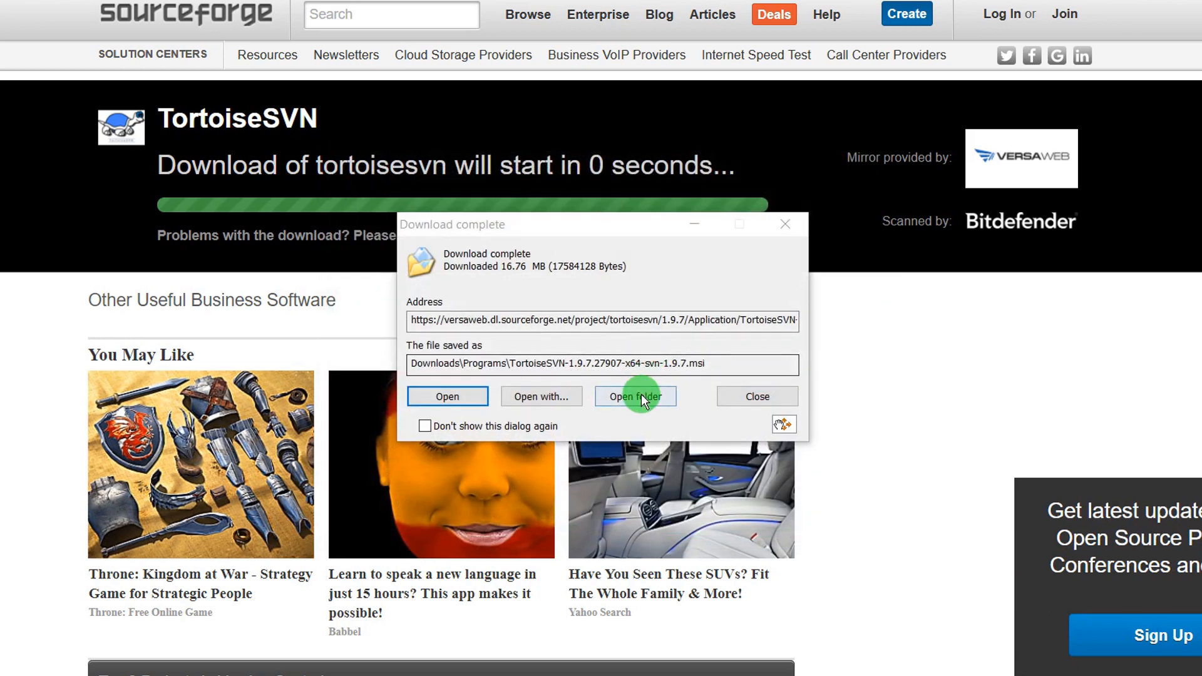
click(635, 397)
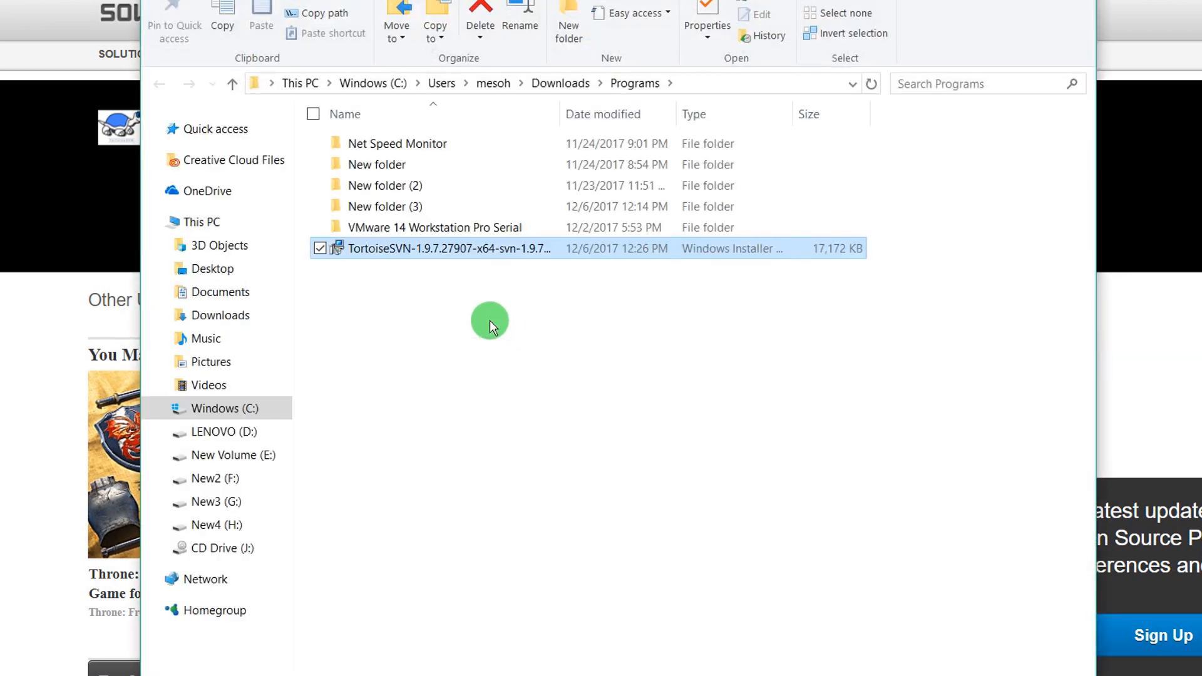
mouse_move(443, 253)
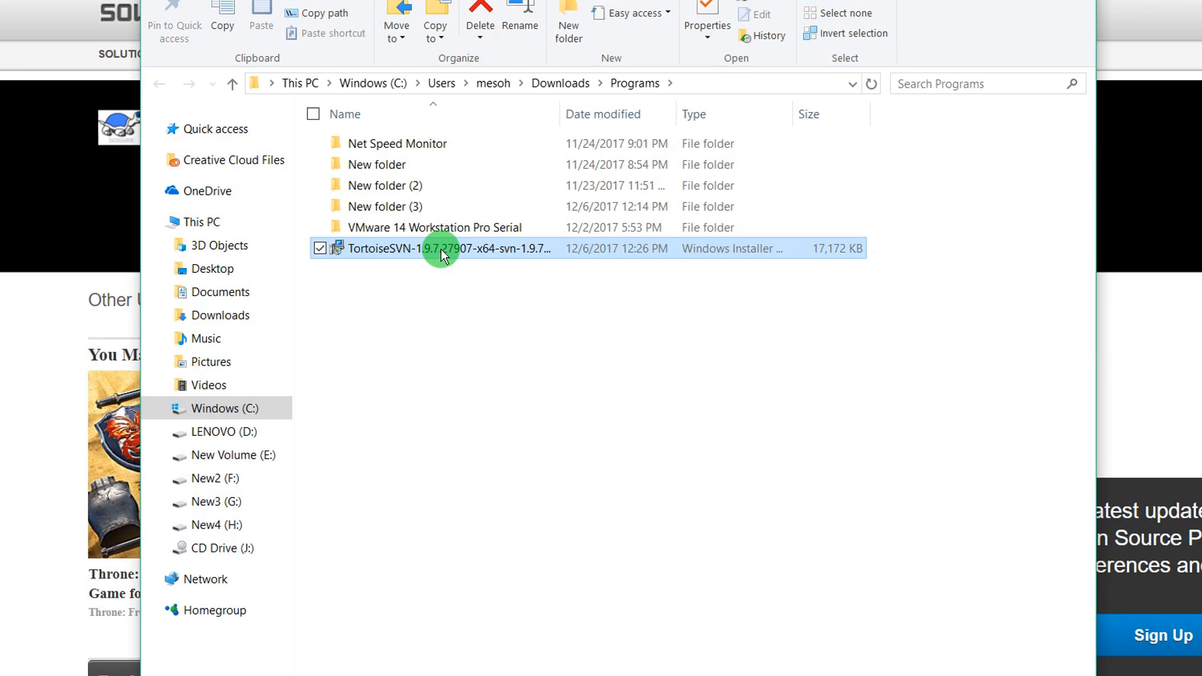
Run the TortoiseSVN .msi, accept the license, install and finish the setup wizard
double_click(441, 248)
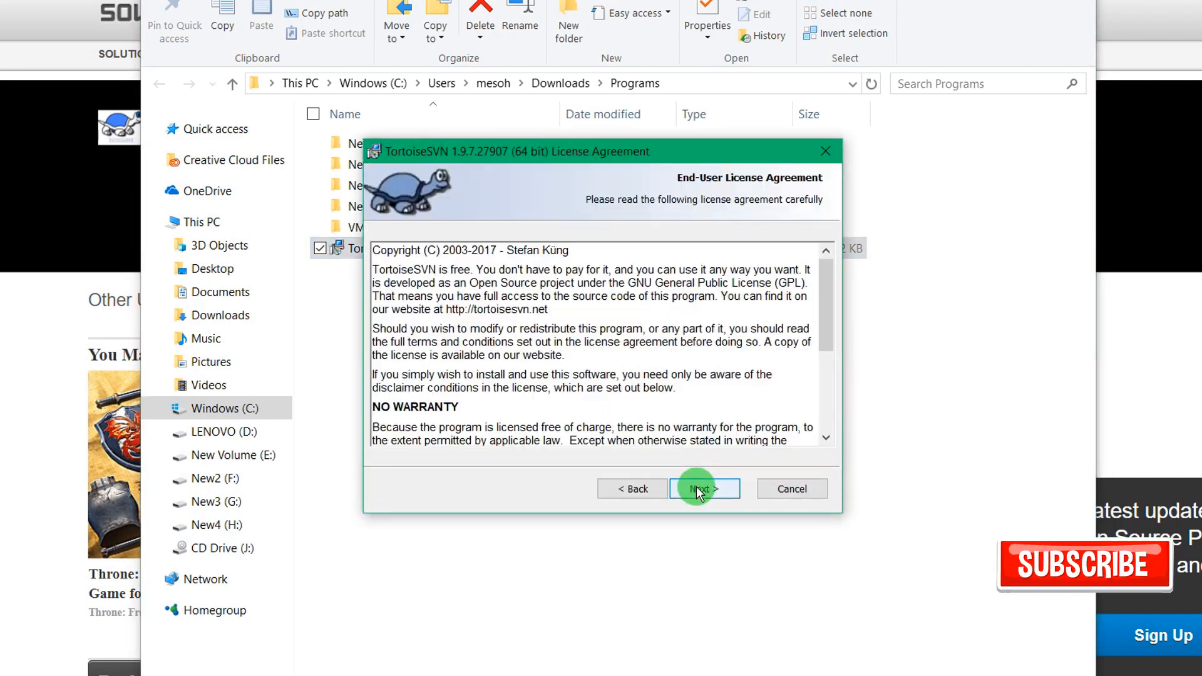
click(703, 488)
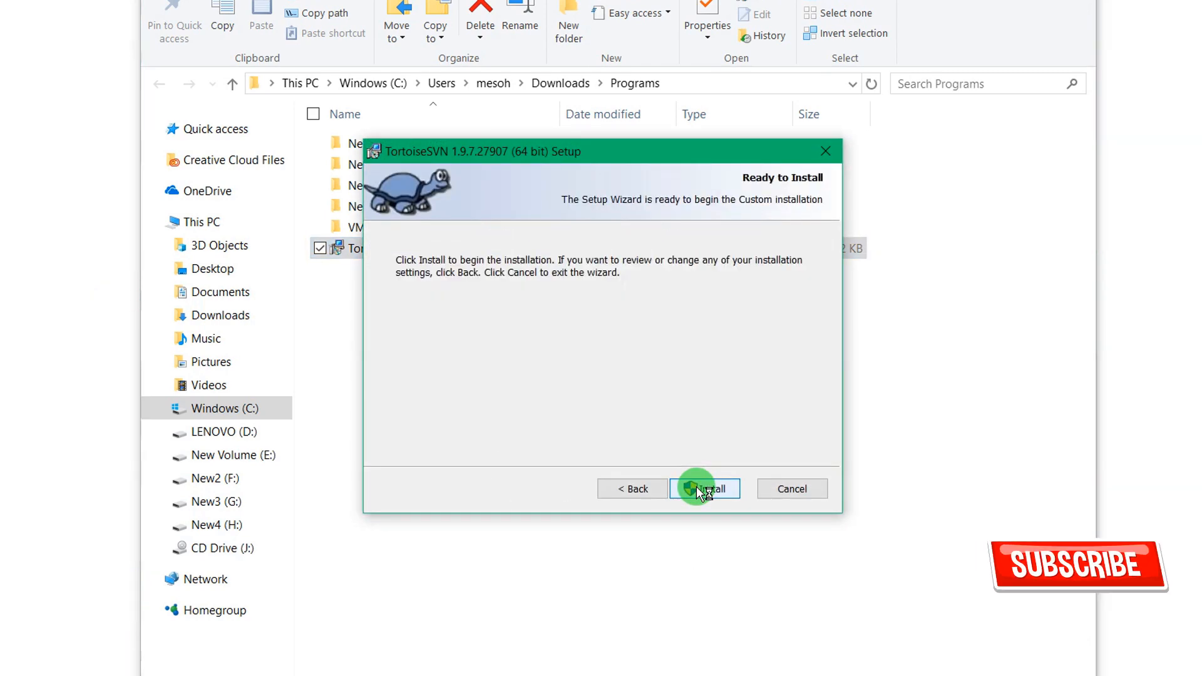
click(703, 488)
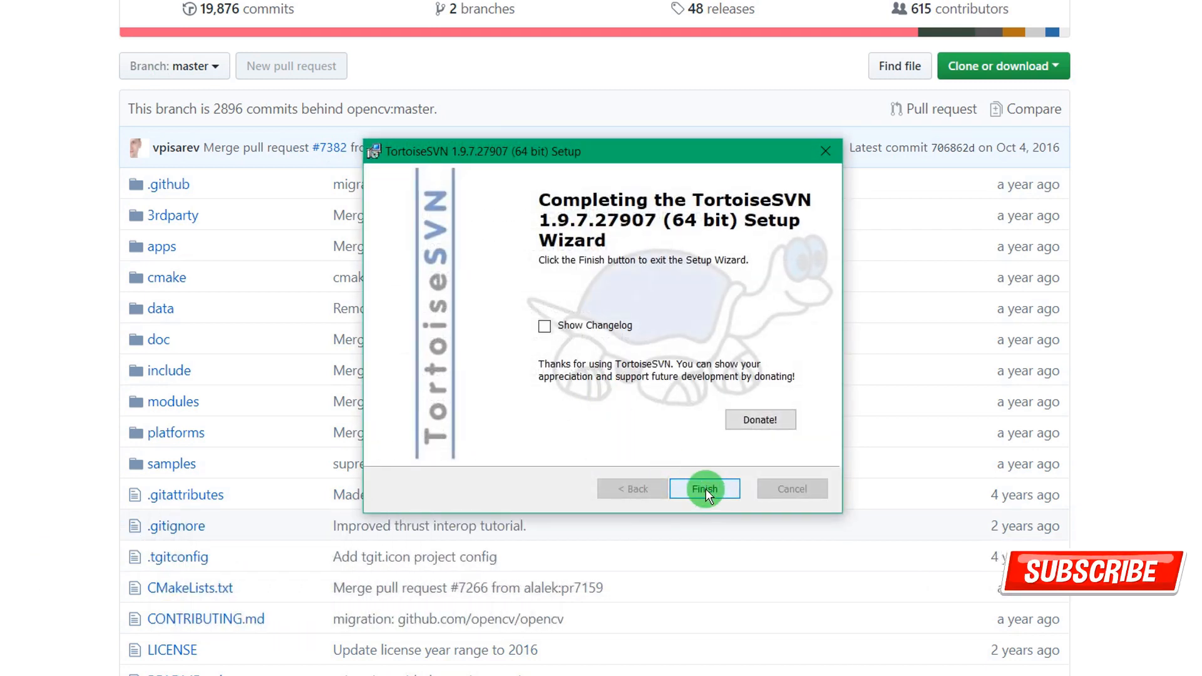
click(703, 489)
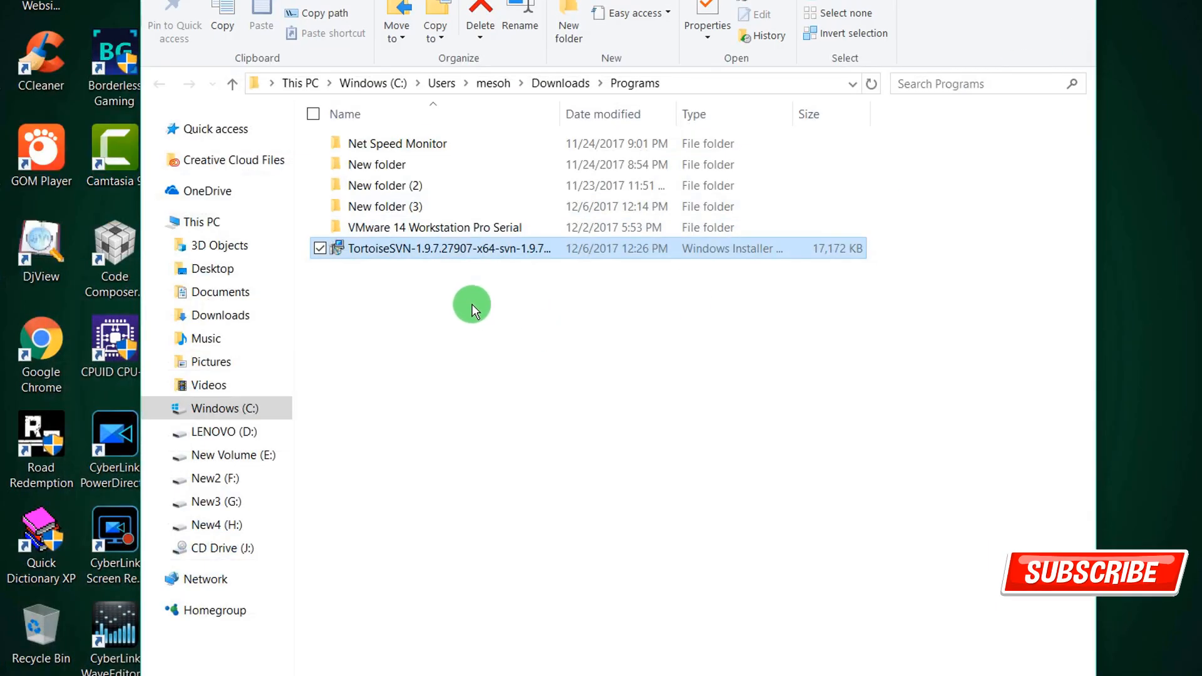
Confirm the folder's context menu now offers SVN Checkout and TortoiseSVN entries
right_click(473, 305)
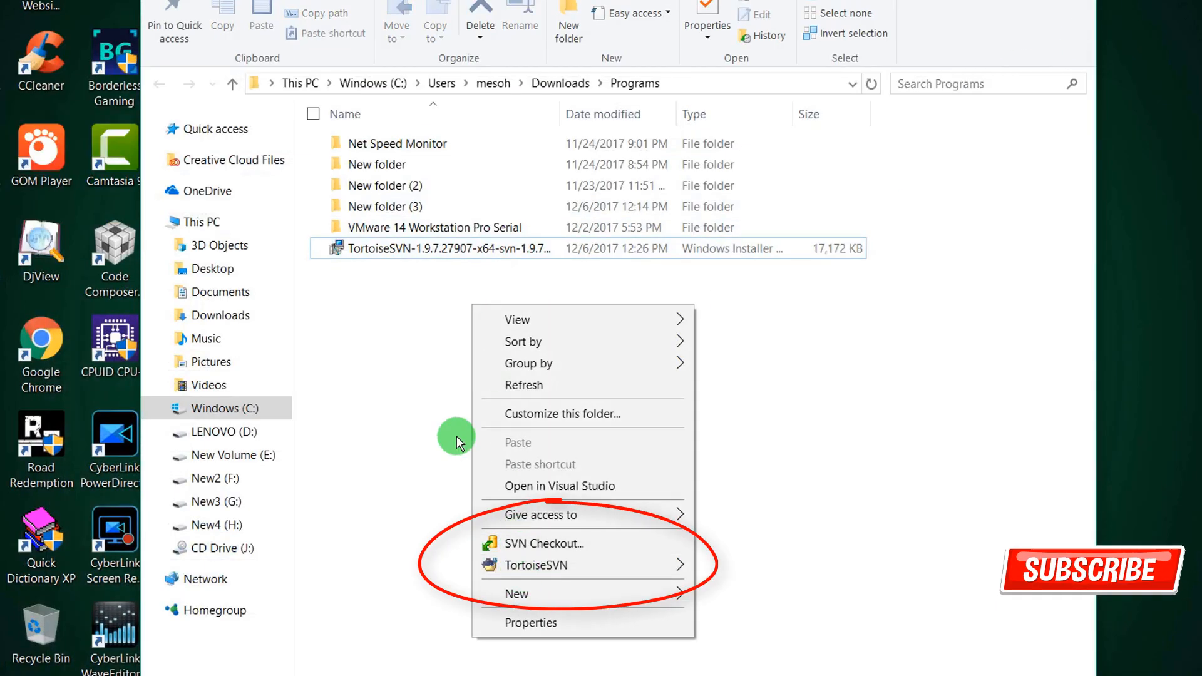
mouse_move(546, 555)
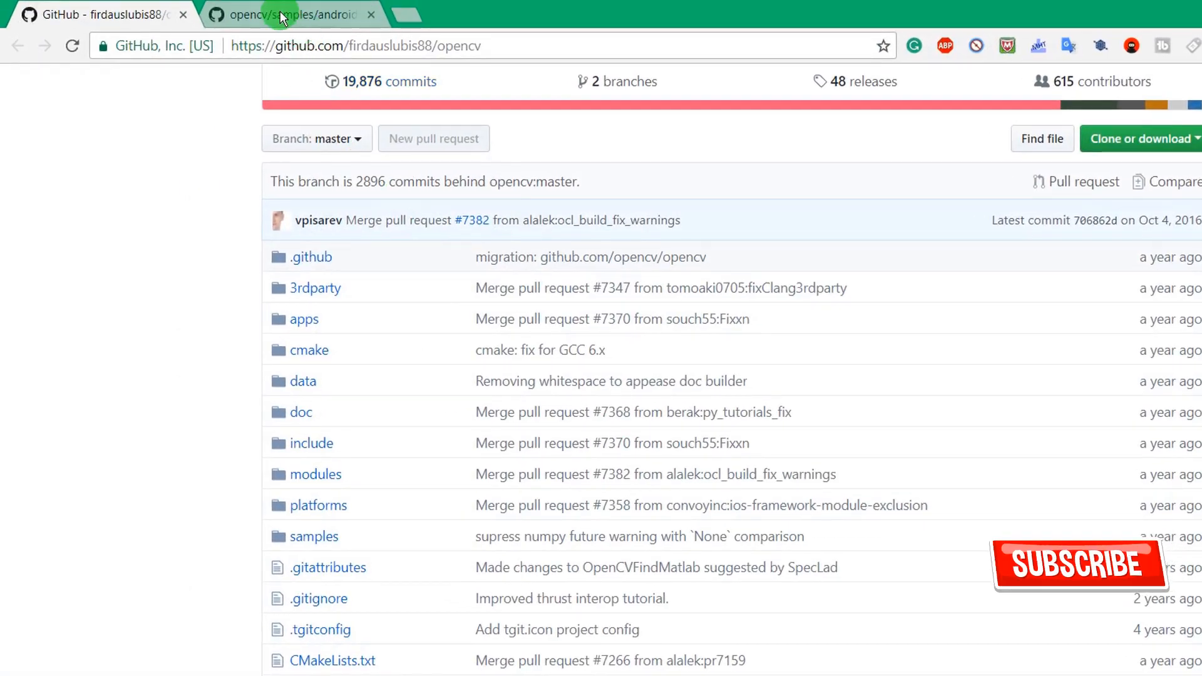
Note the android samples URL in Notepad and a second copy with tree/master changed to trunk
click(290, 15)
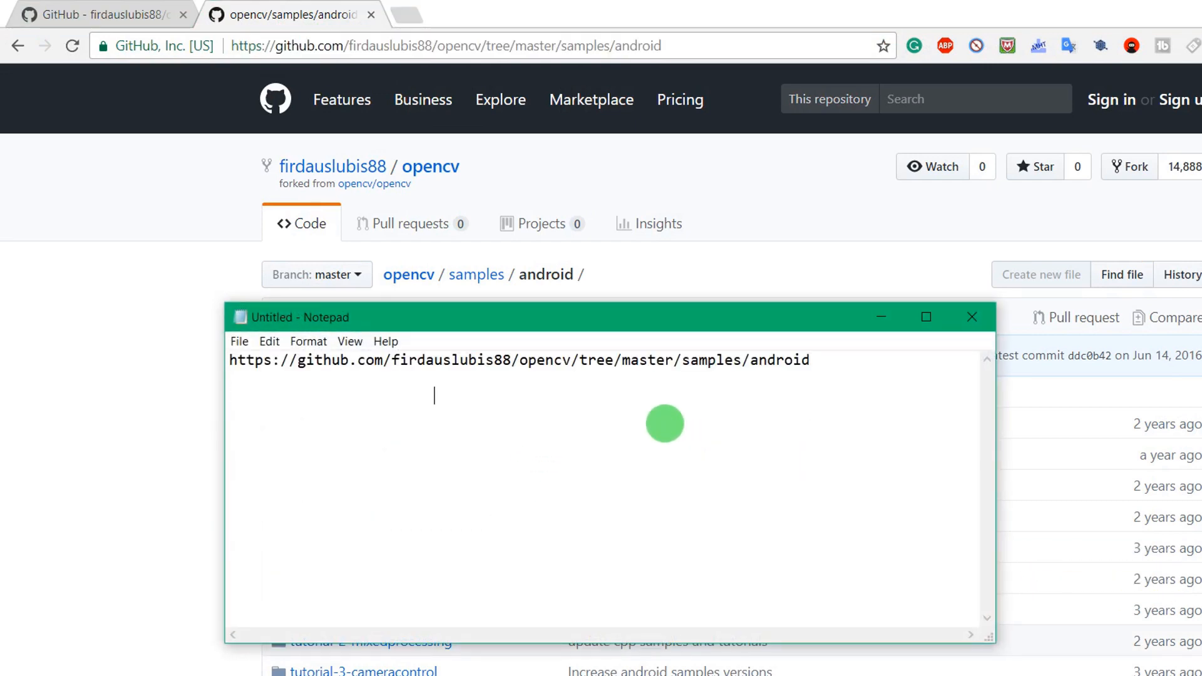
text(to)
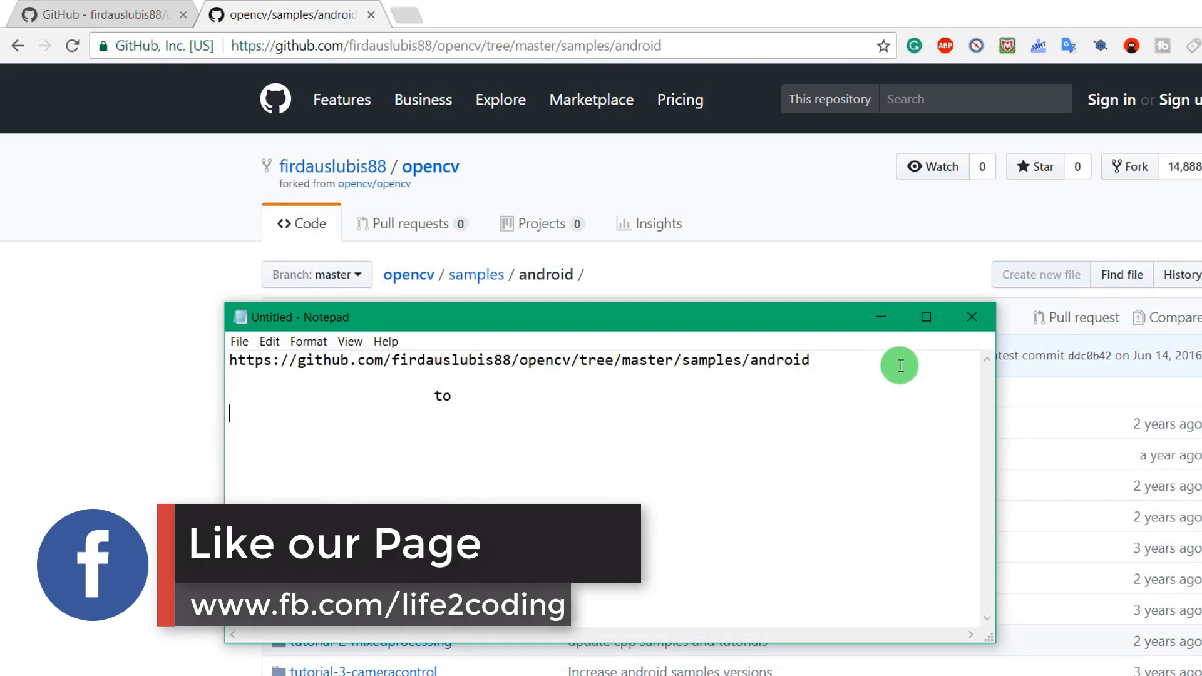
mouse_move(125, 360)
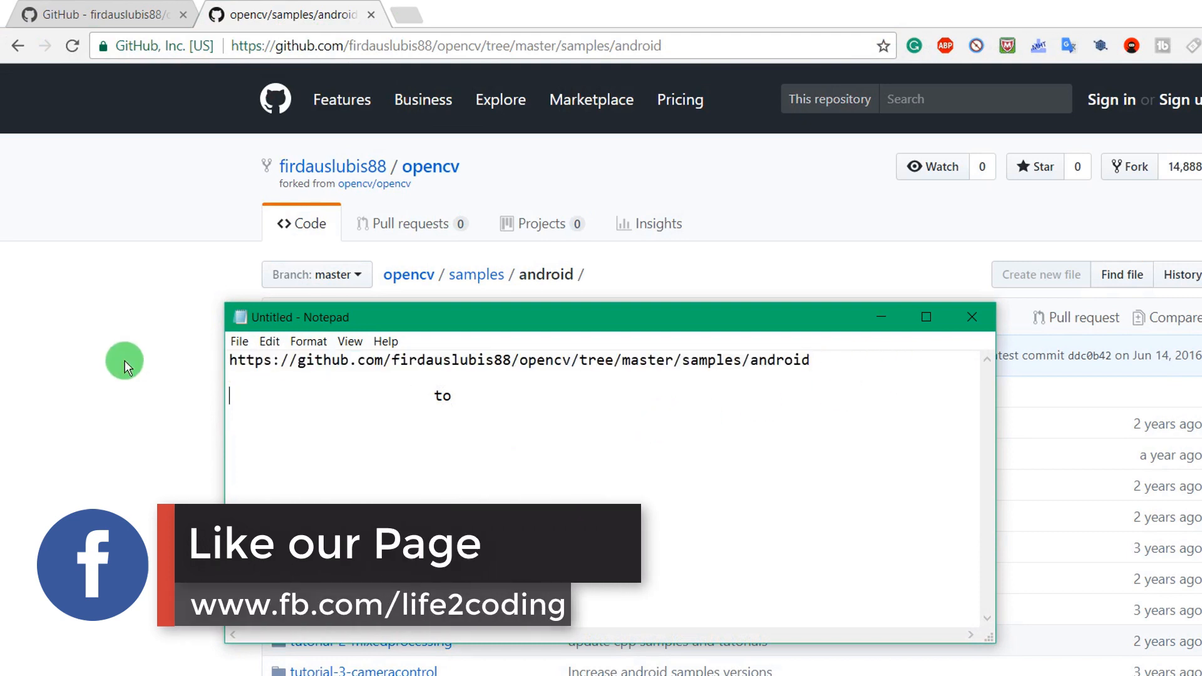
text(https://github.com/firdauslubis88/opencv/tree/master/samples/android)
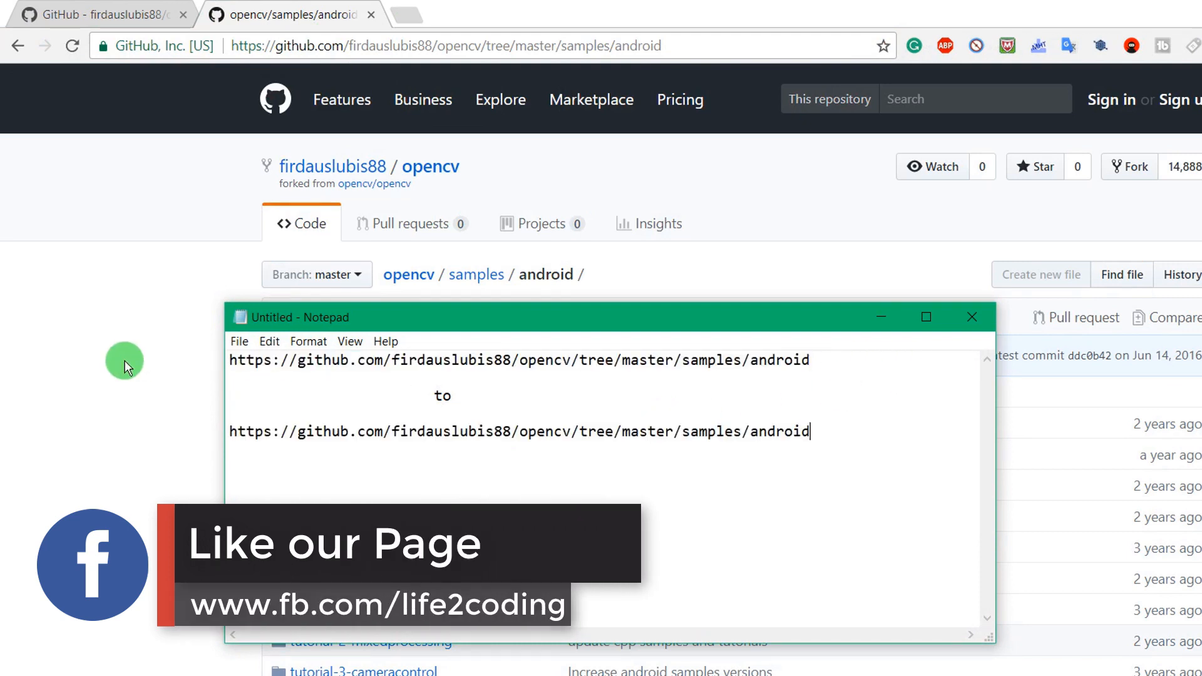
double_click(650, 431)
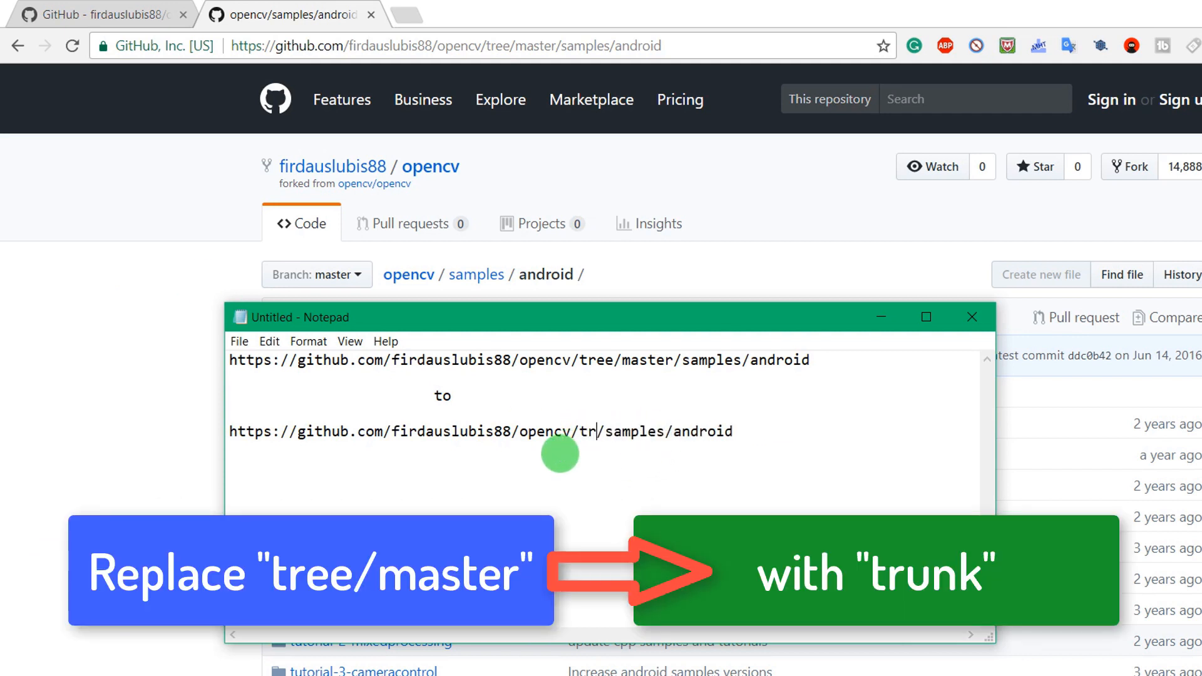
text(unk)
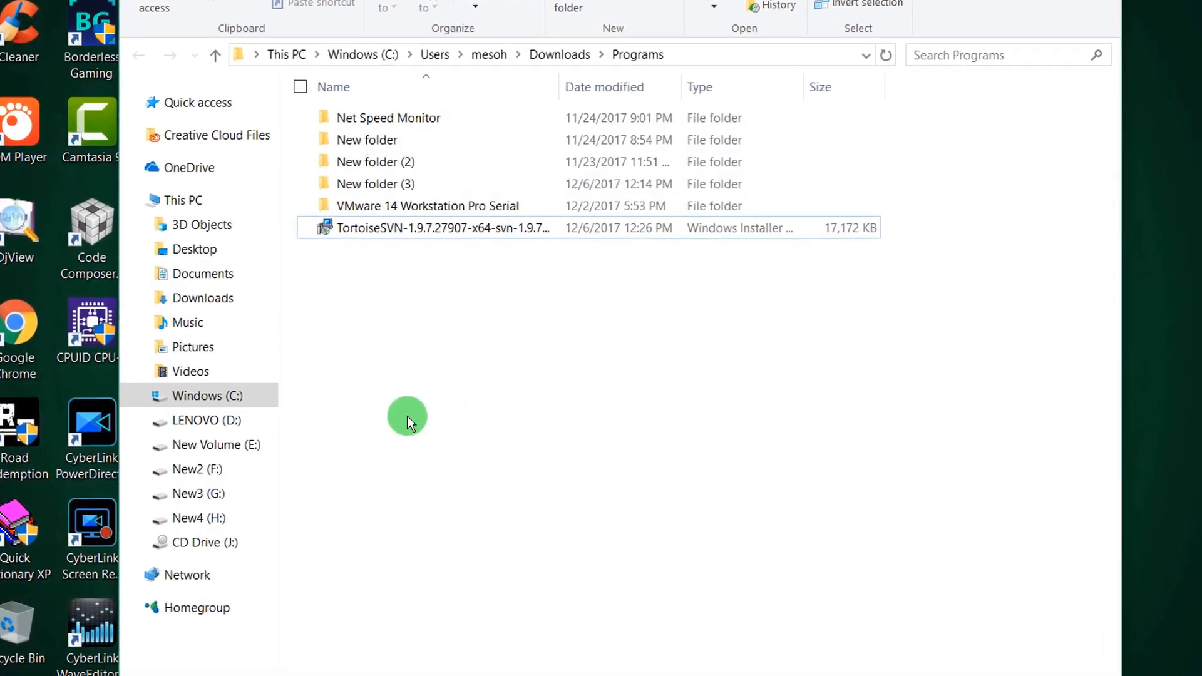
Create a new folder named samples under Programs and bring up its SVN checkout action
right_click(407, 416)
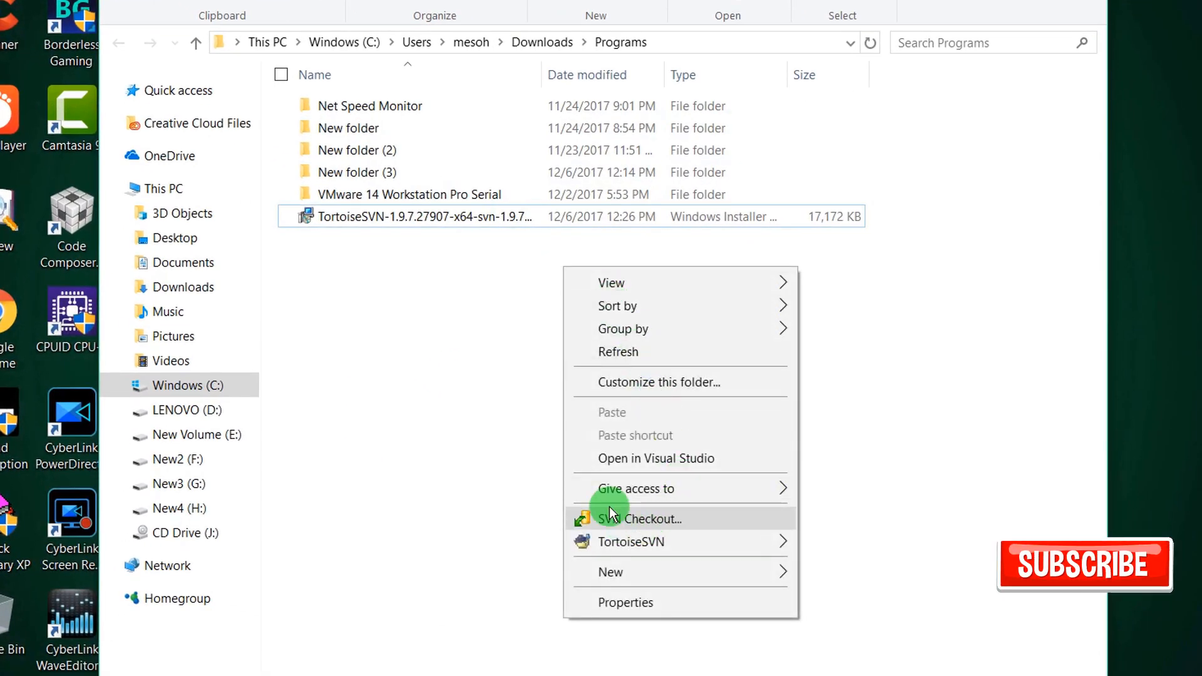
click(611, 572)
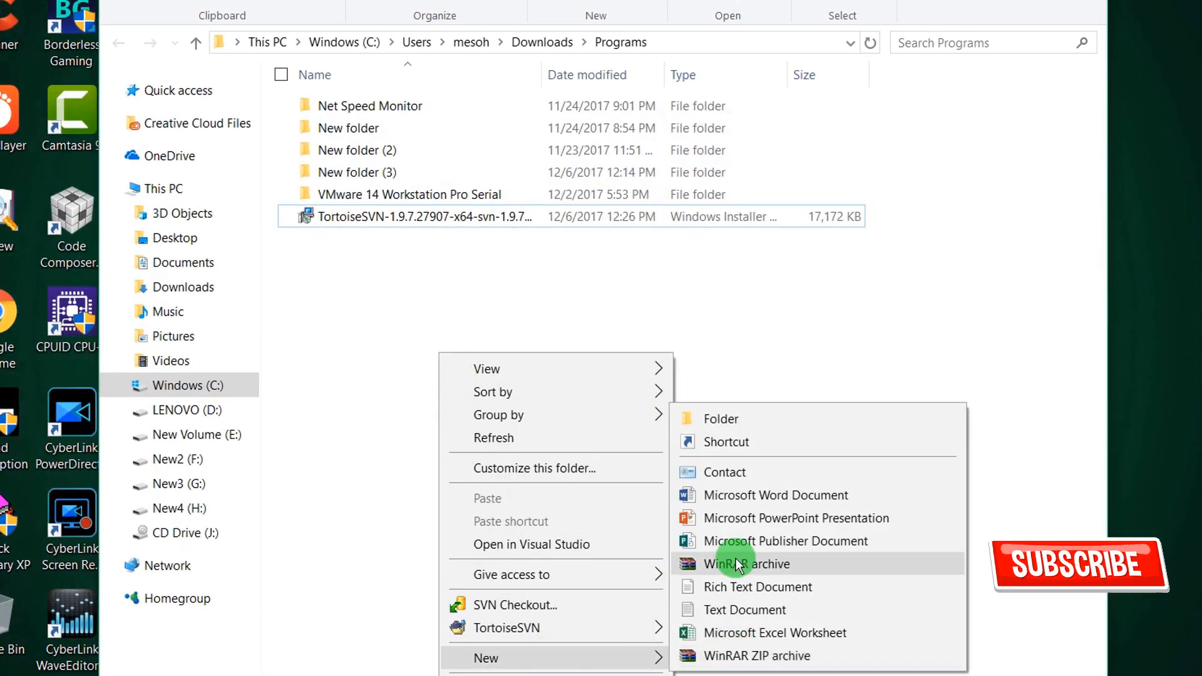
click(721, 418)
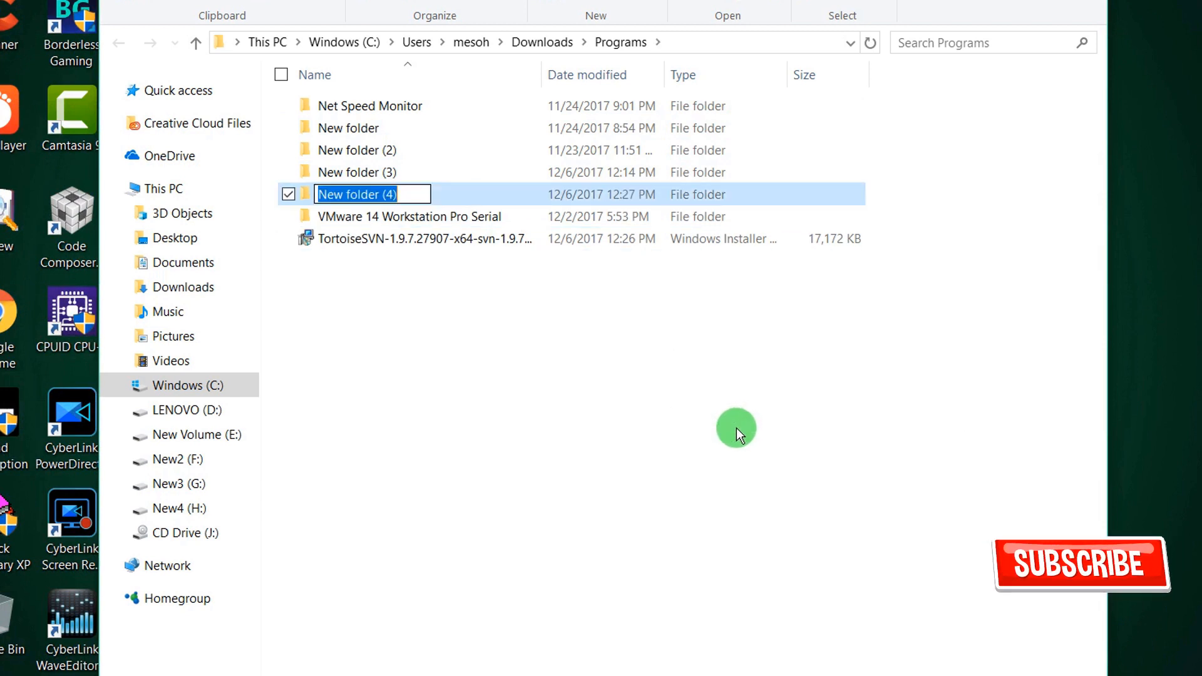
text(samples)
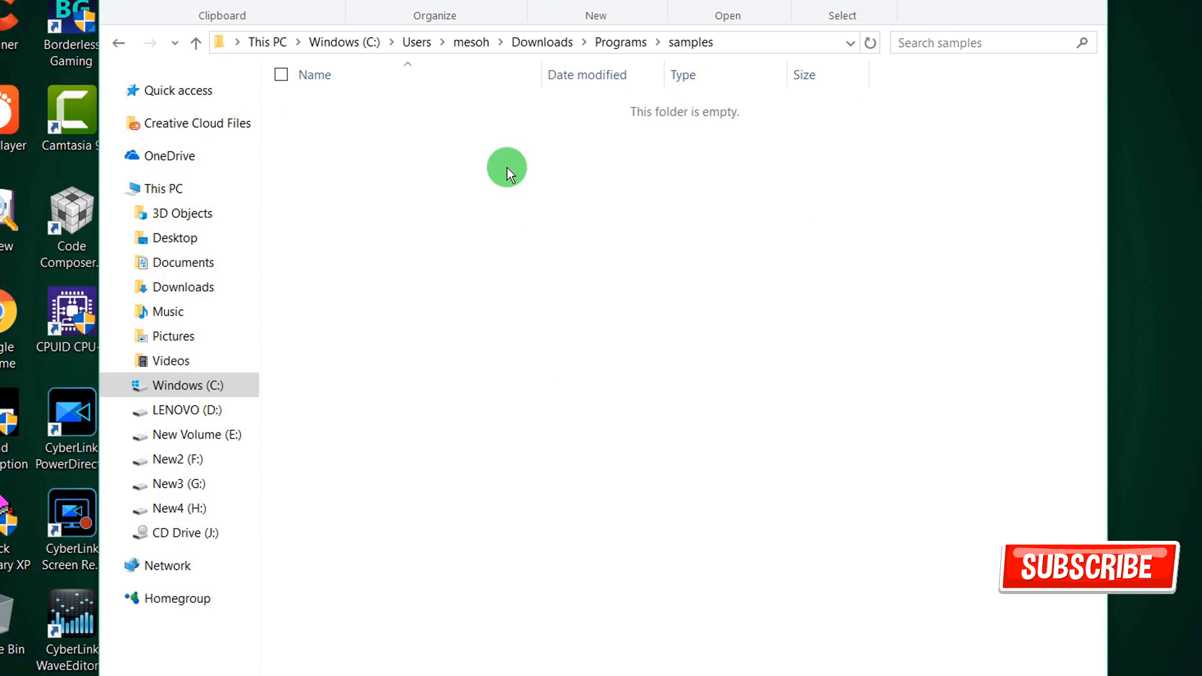
right_click(507, 166)
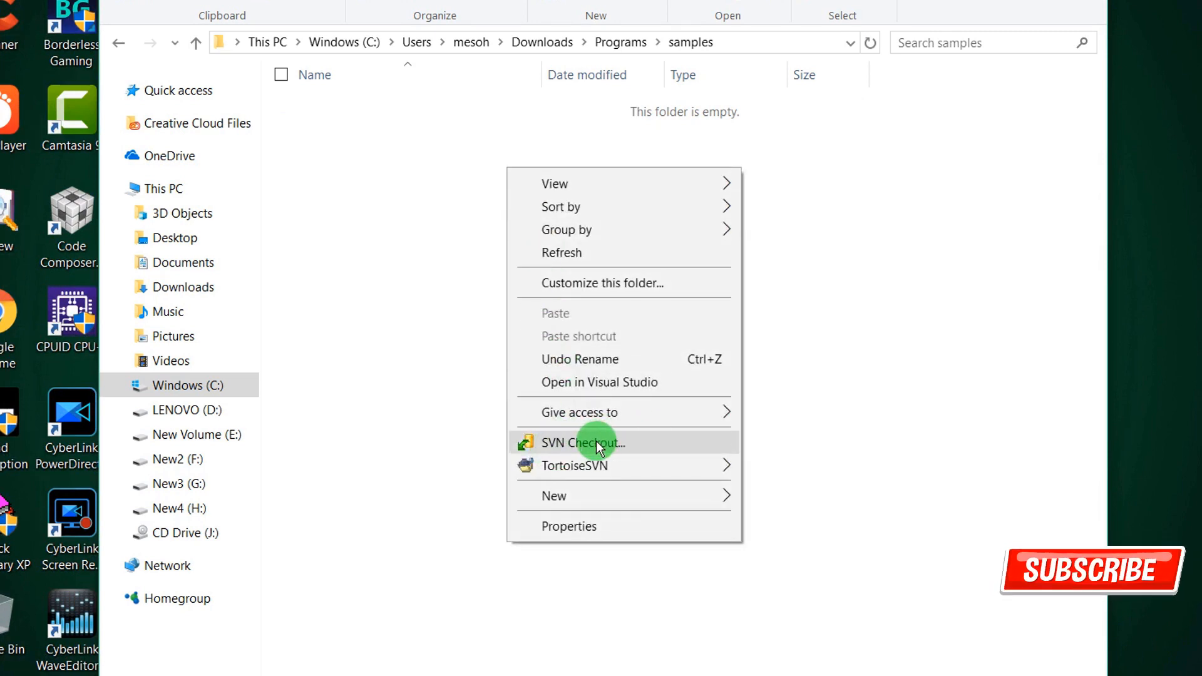
Check out the trunk/samples/android URL into samples, fully recursive at HEAD revision
click(582, 442)
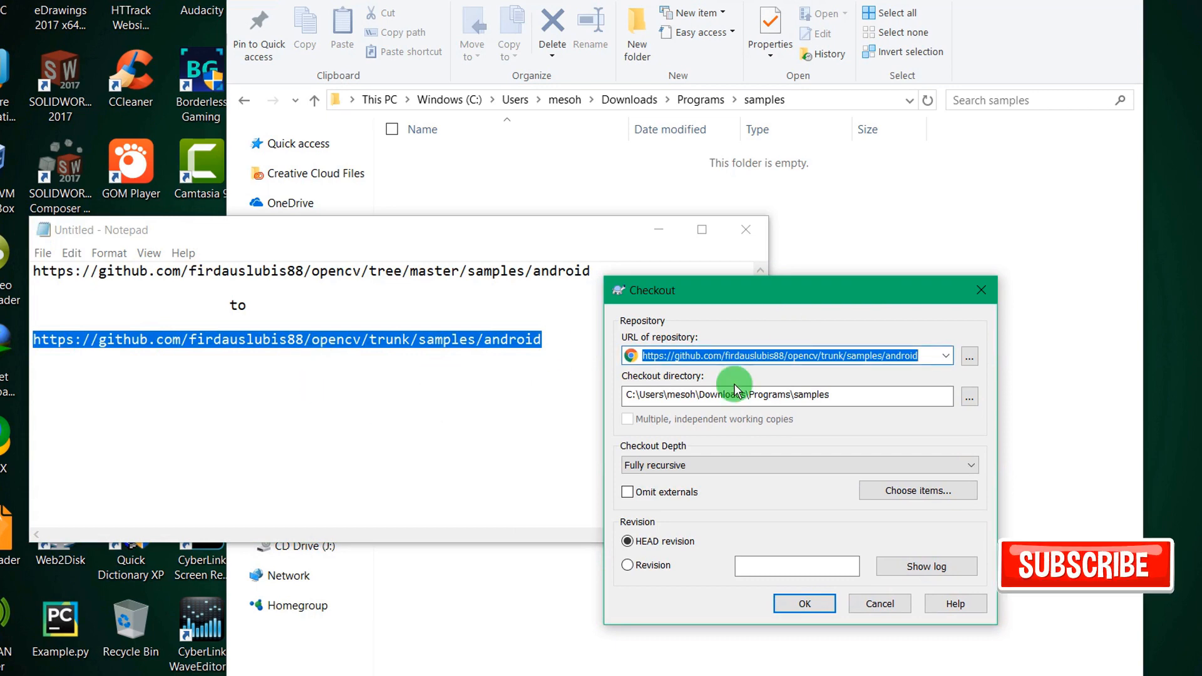
mouse_move(729, 477)
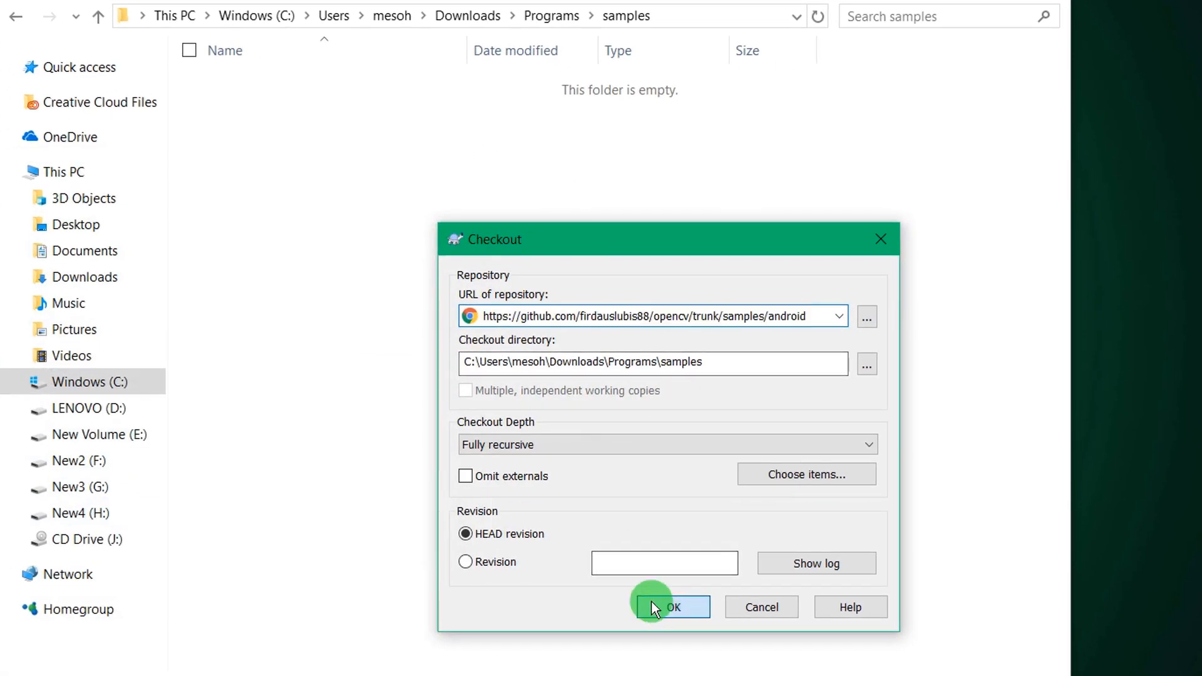
mouse_move(547, 460)
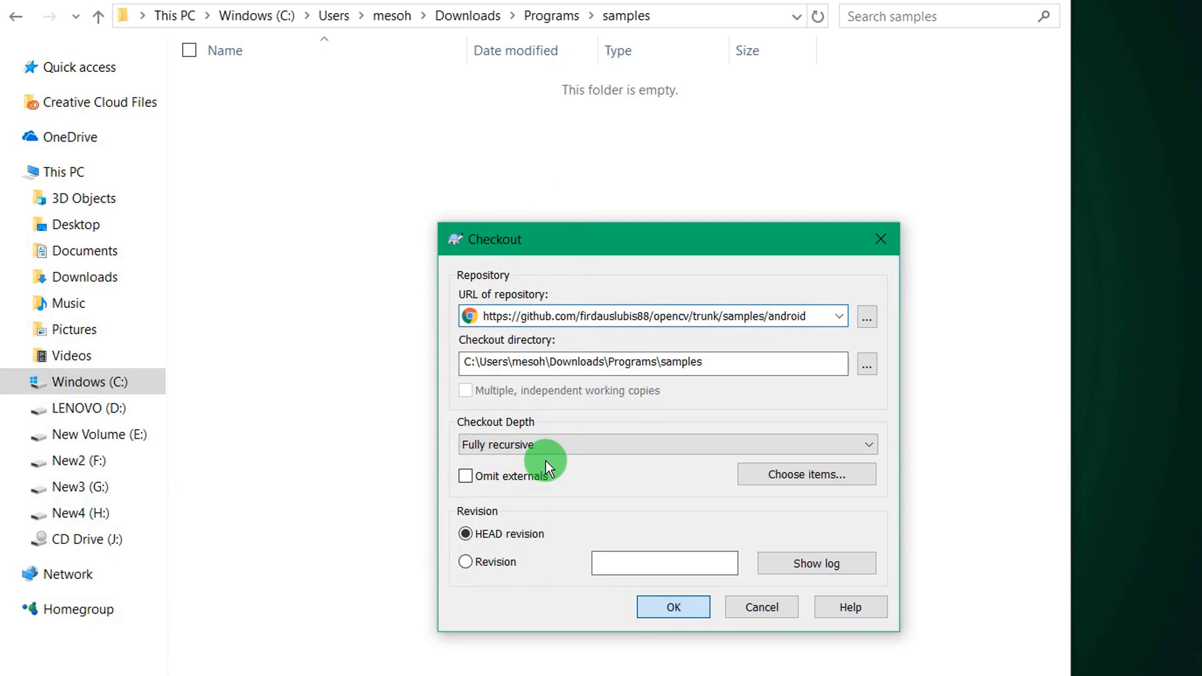
mouse_move(560, 446)
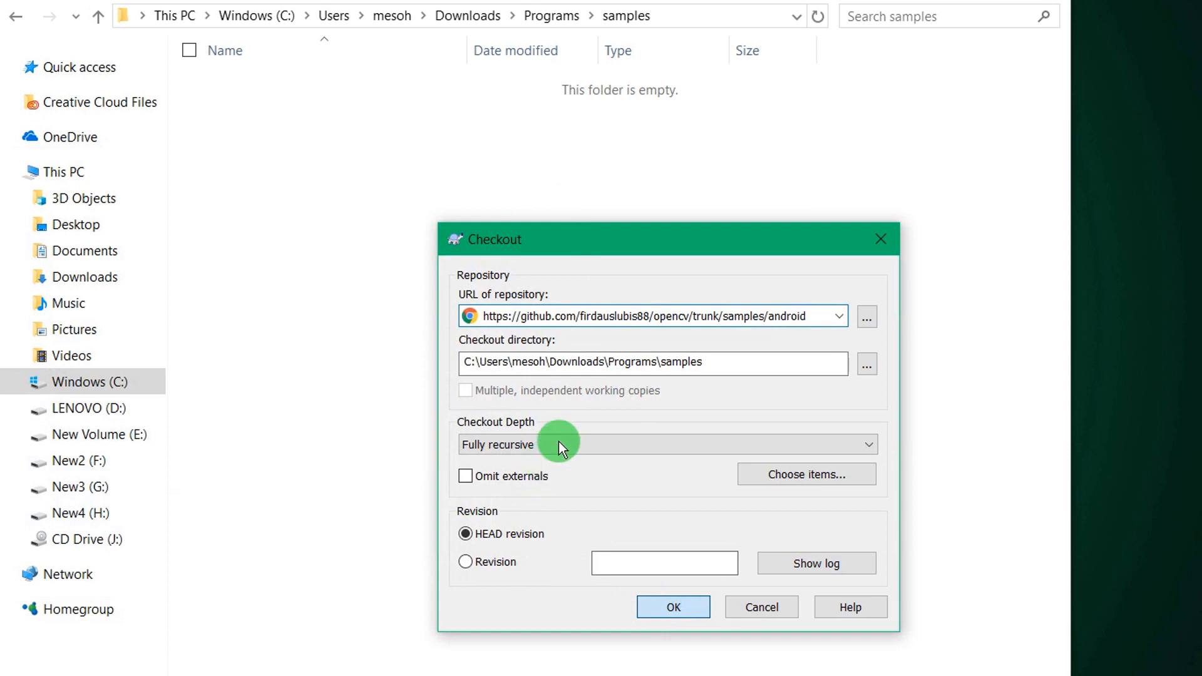
click(672, 606)
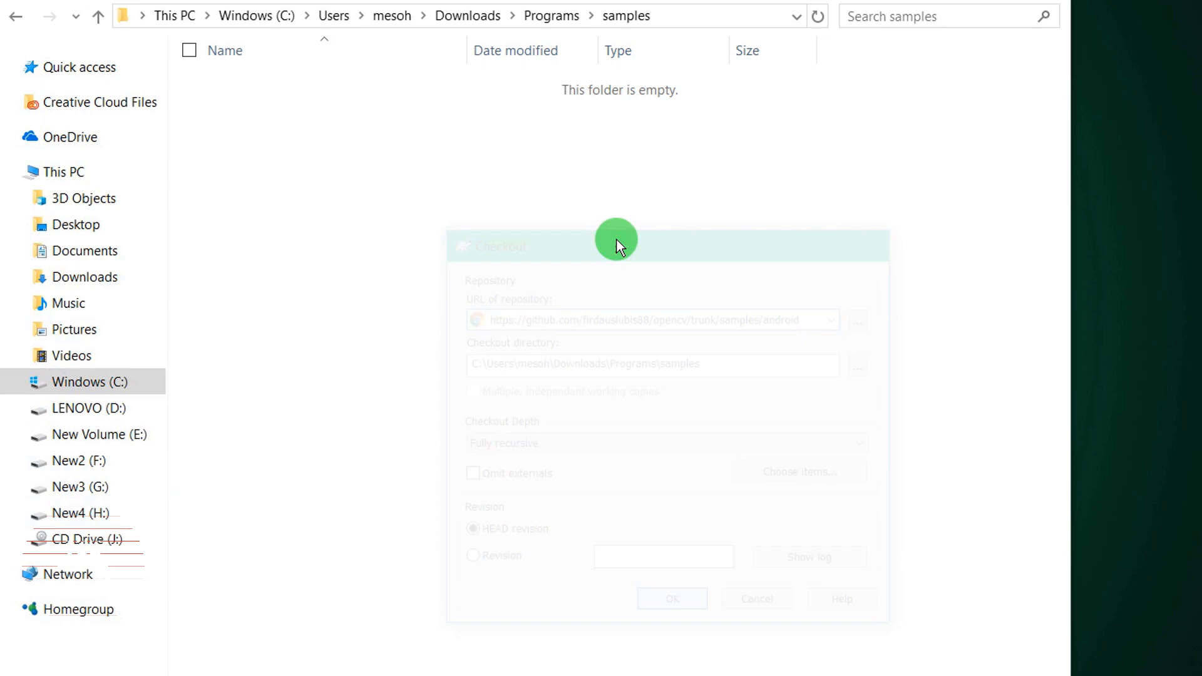
Acknowledge the checkout finished at revision 20001 with 221 items added
click(671, 599)
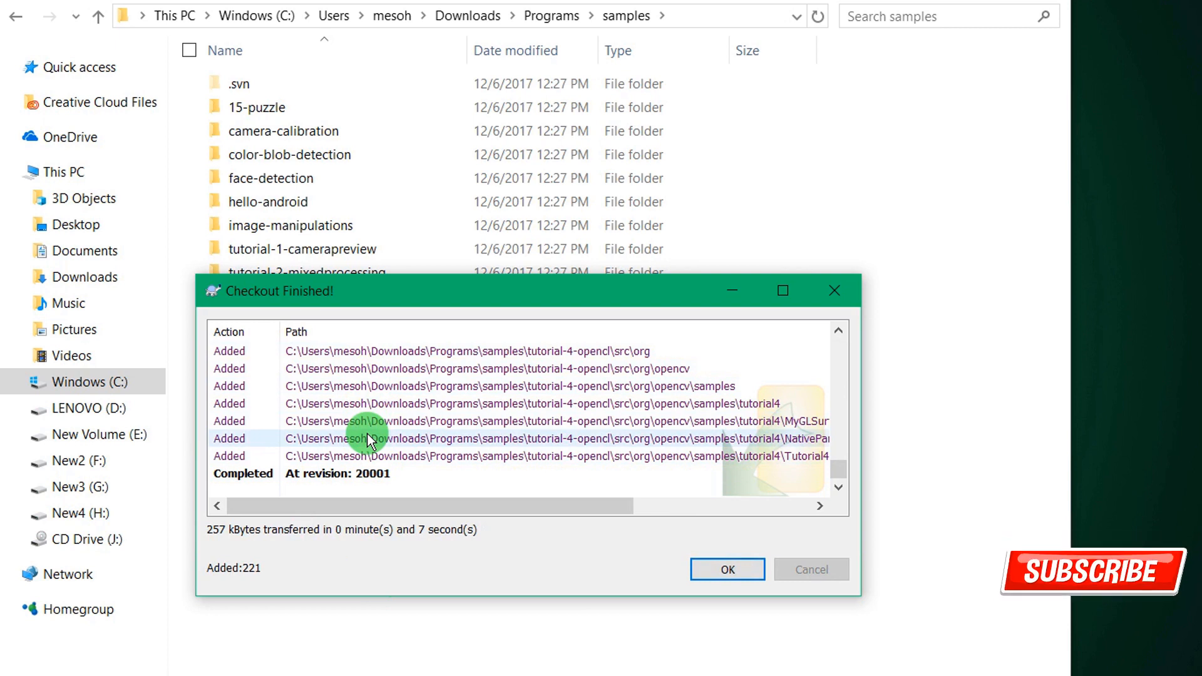
mouse_move(247, 607)
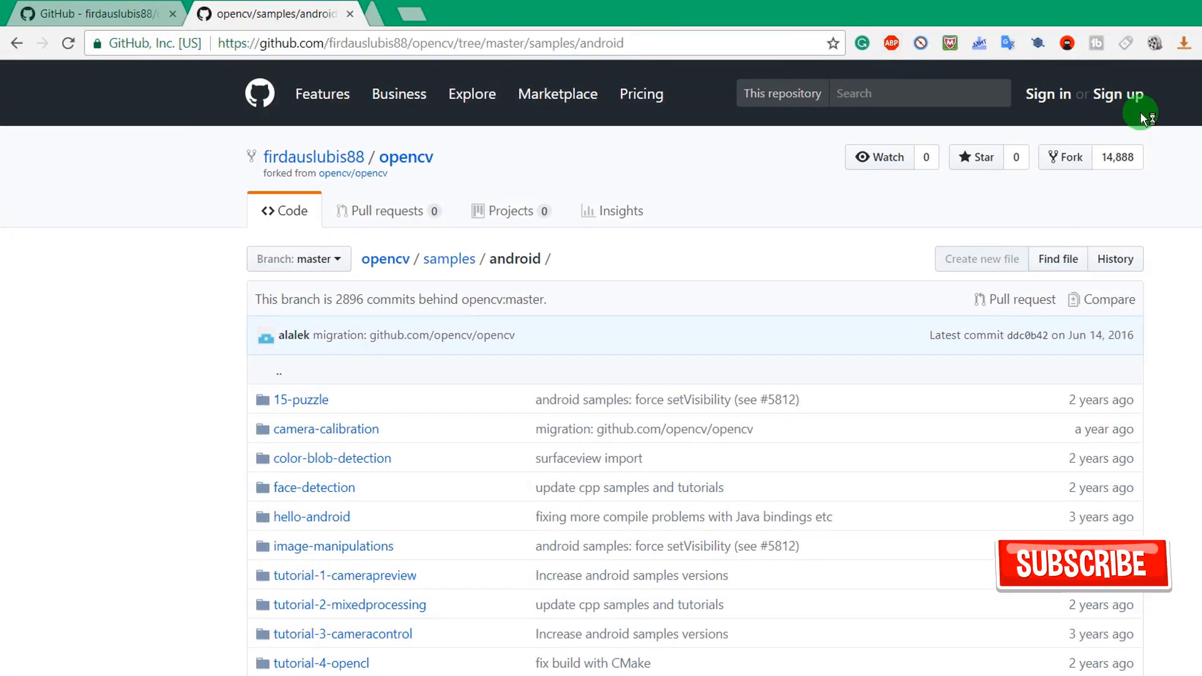
Bring up the Join GitHub sign-up page from the GitHub header
click(1118, 94)
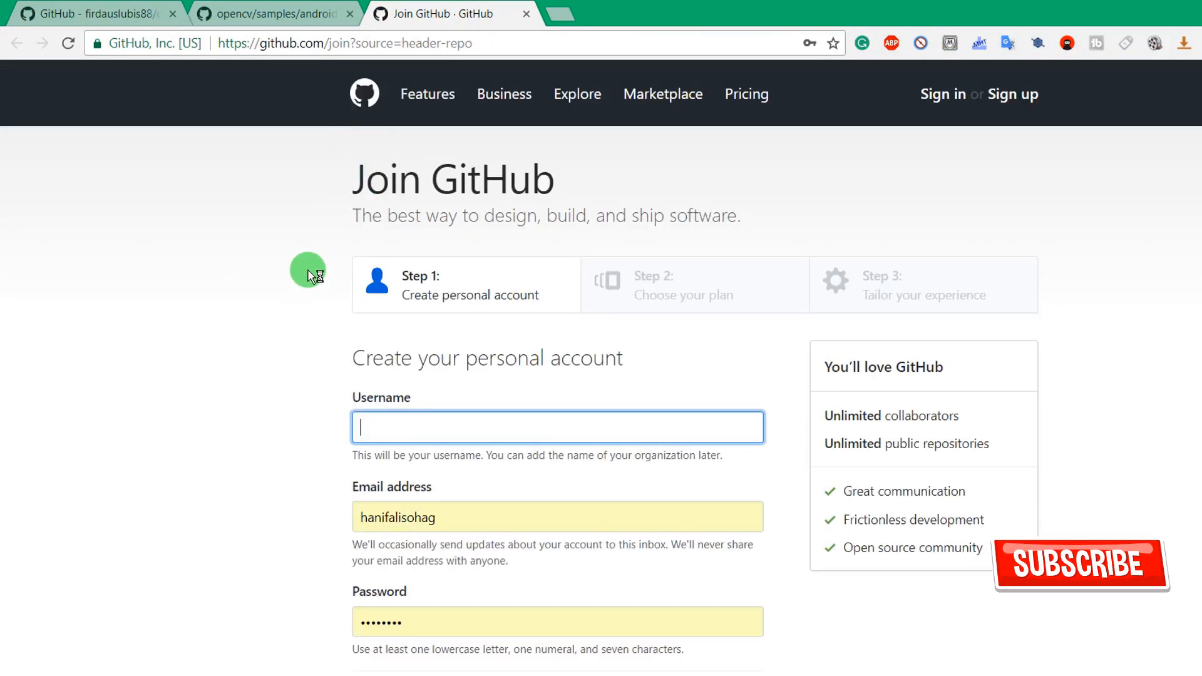
mouse_move(541, 530)
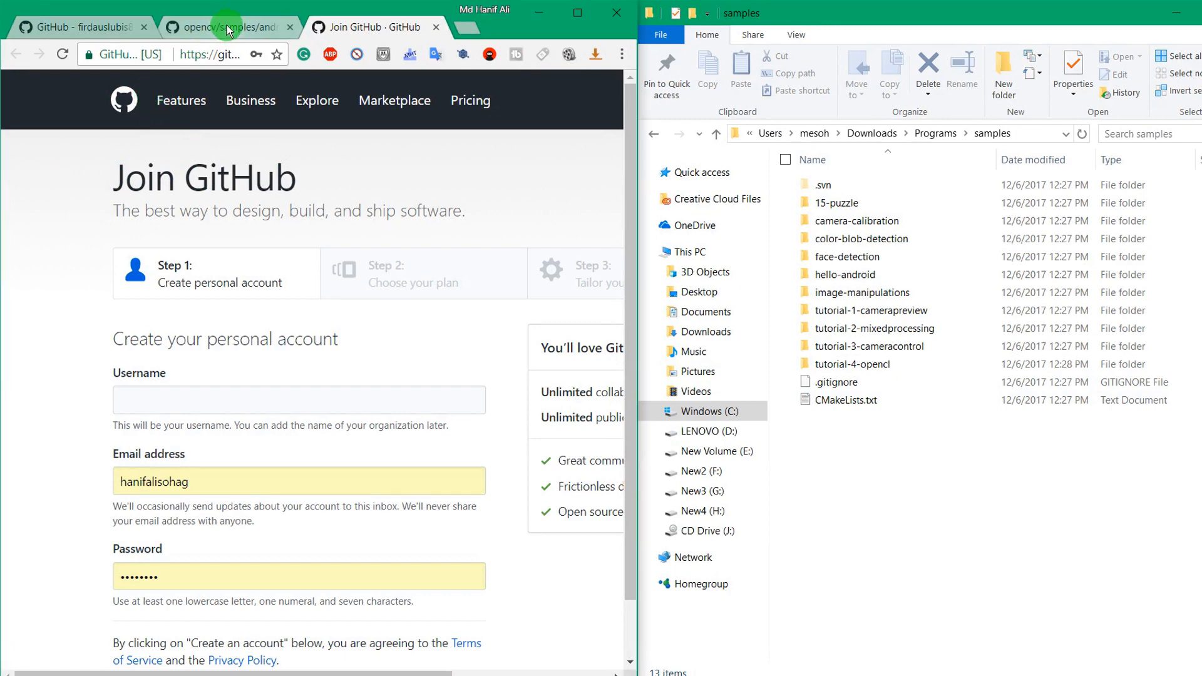
Switch to the android listing, highlight all 13 checked-out items in samples for comparison, then close to the desktop
click(227, 26)
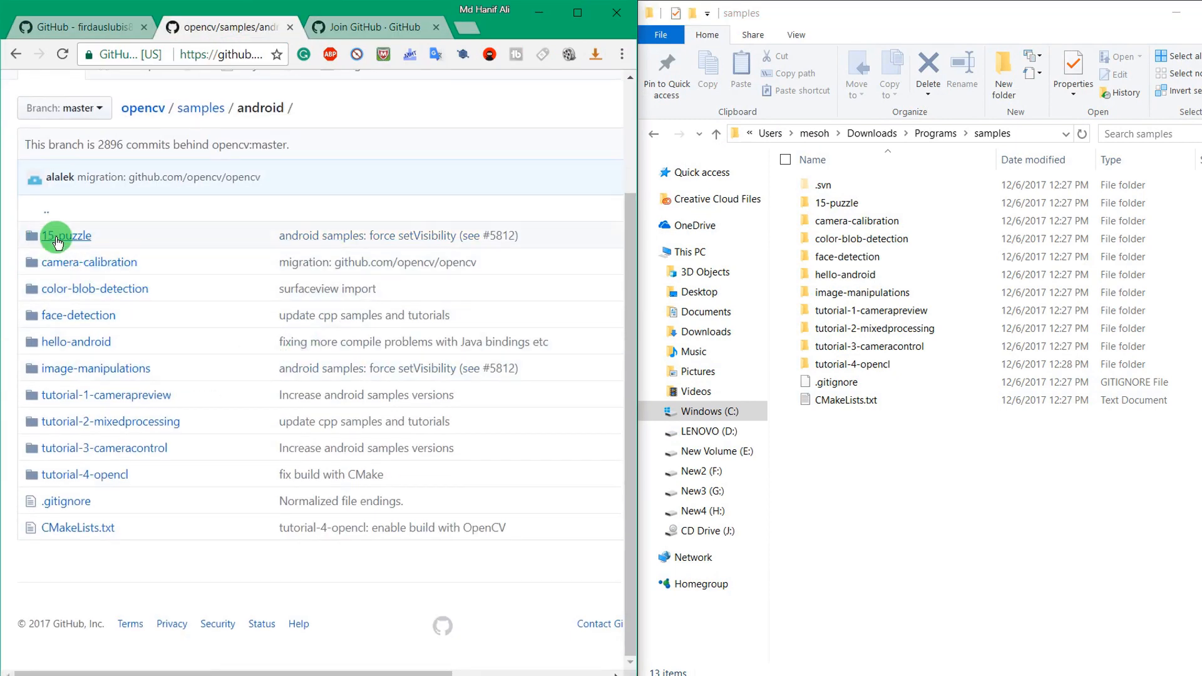
mouse_move(133, 470)
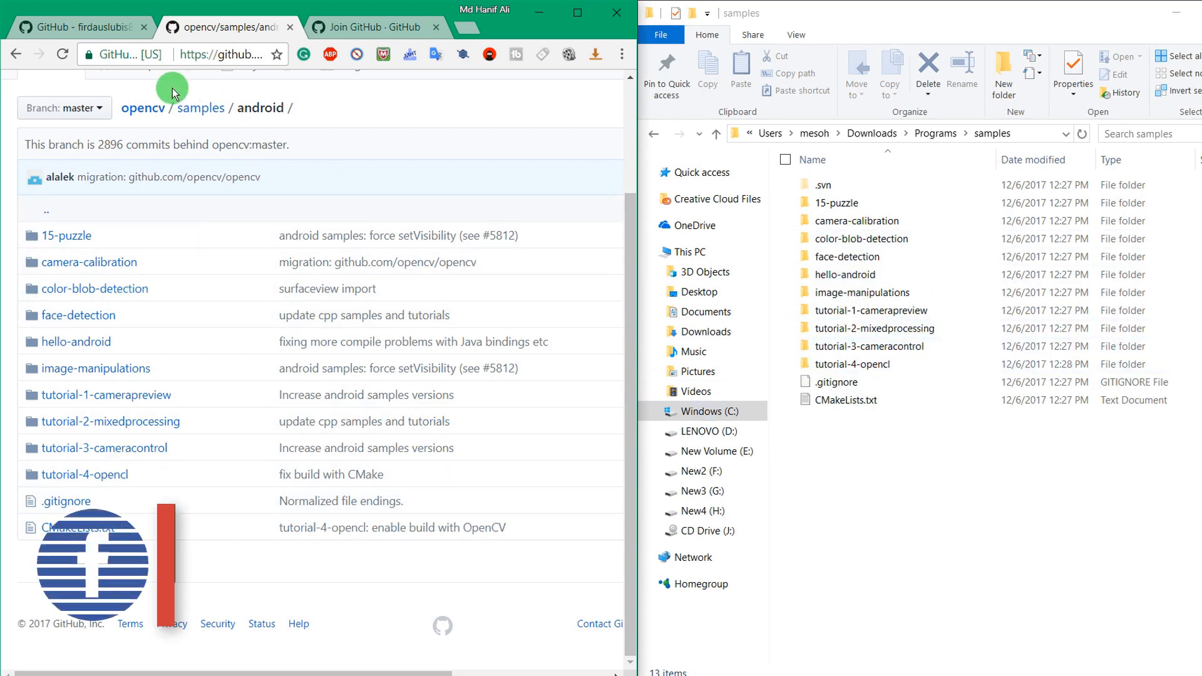
click(792, 159)
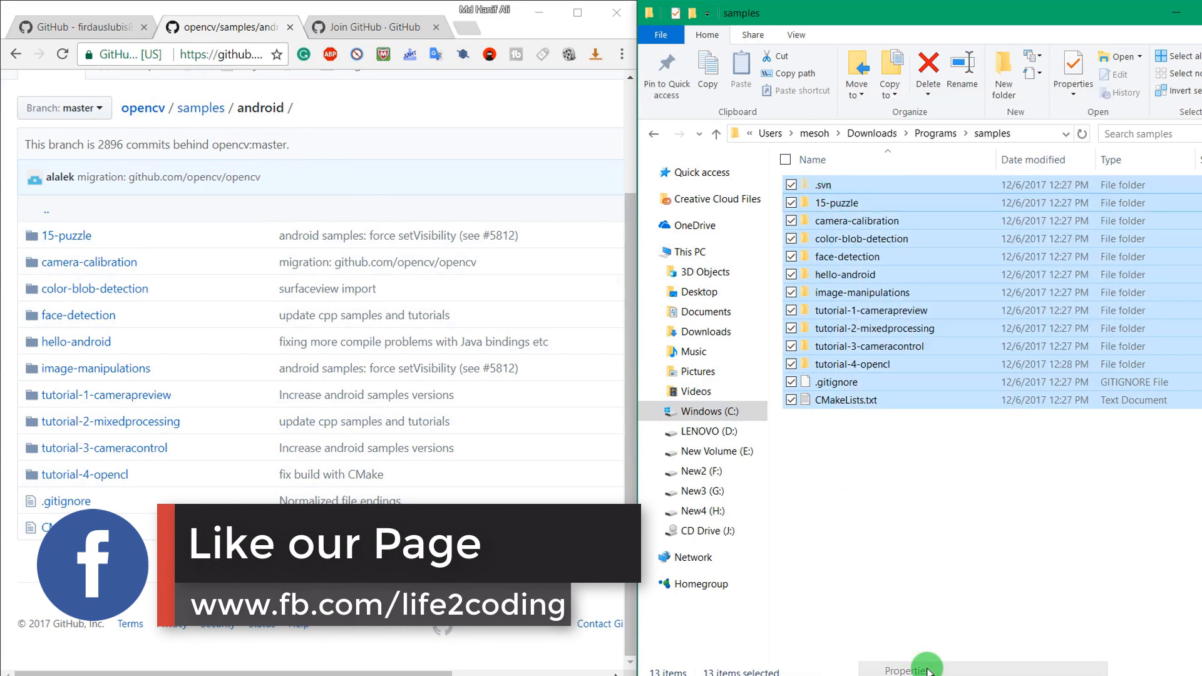
click(906, 670)
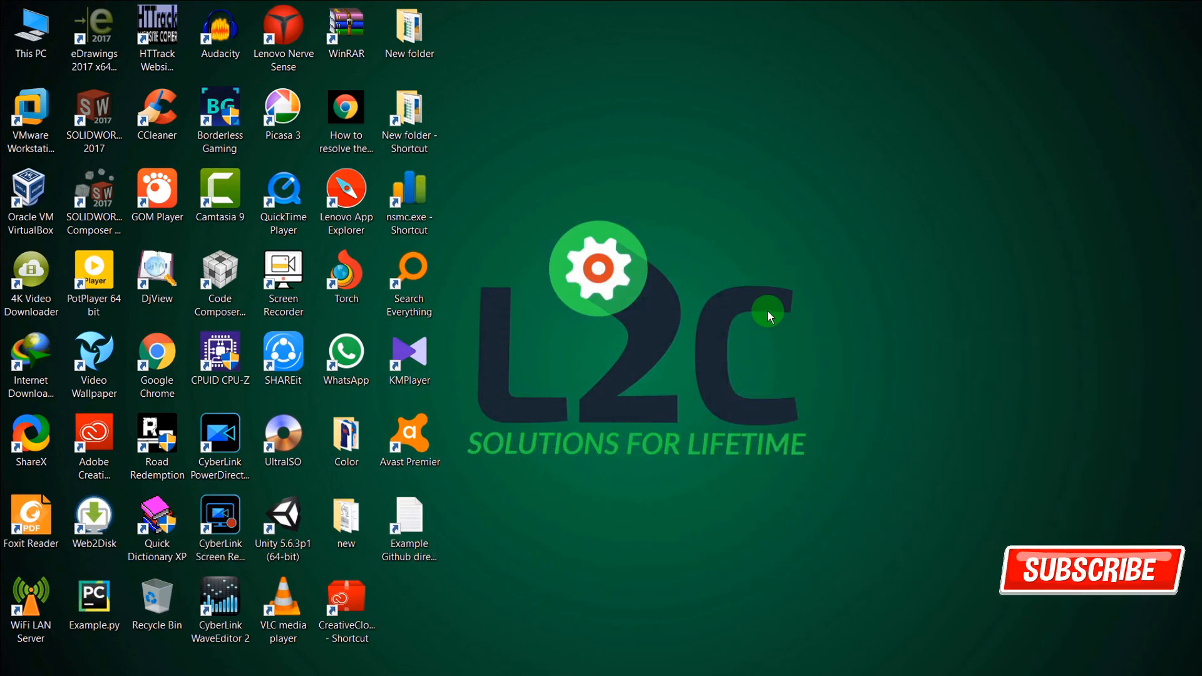
click(1089, 568)
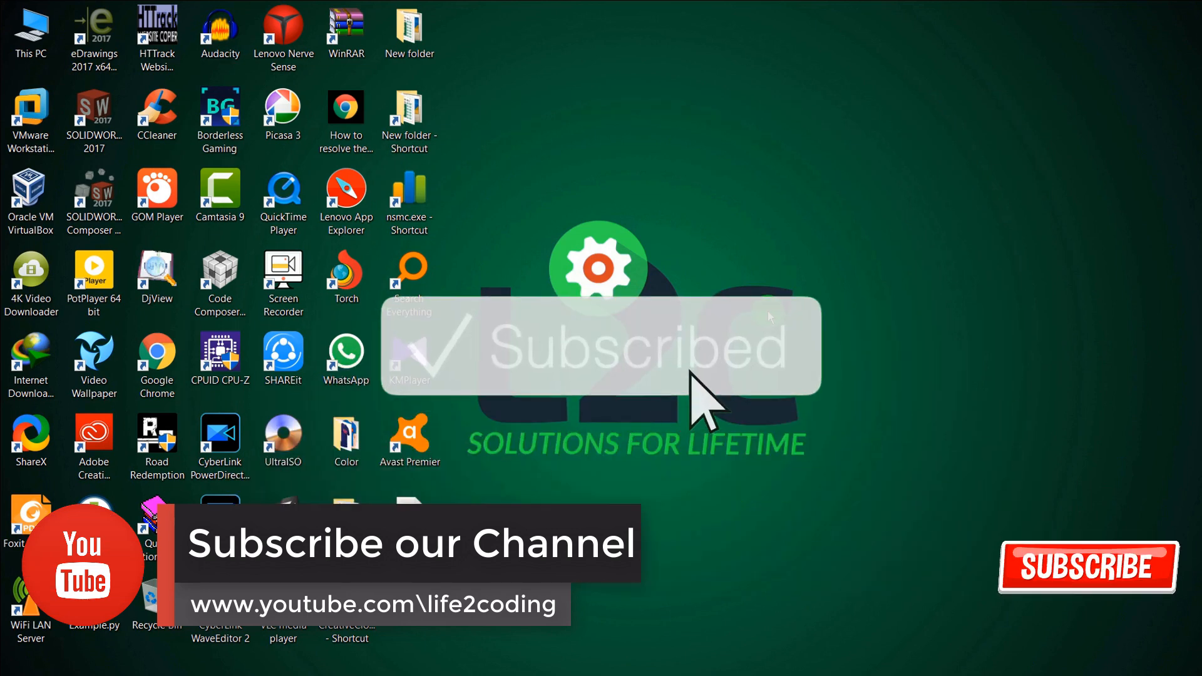